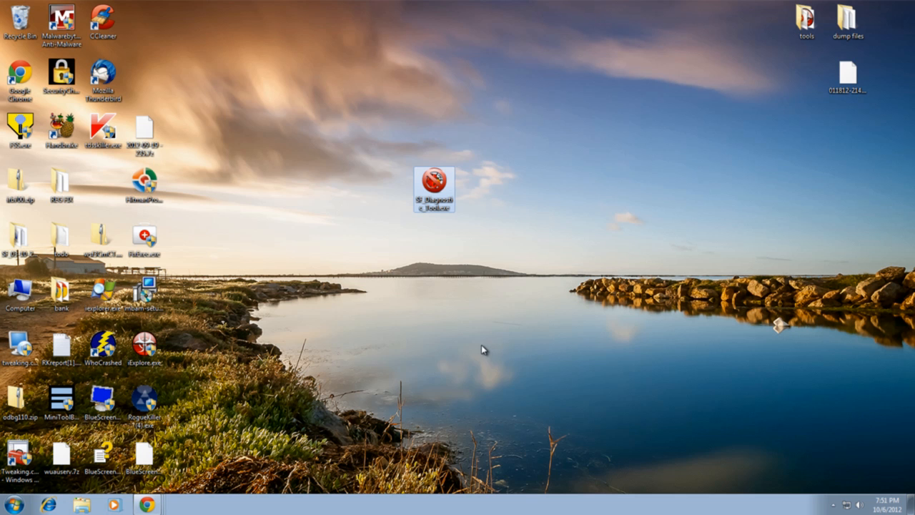
{"action": "mouse_move", "coordinate": [479, 343]}
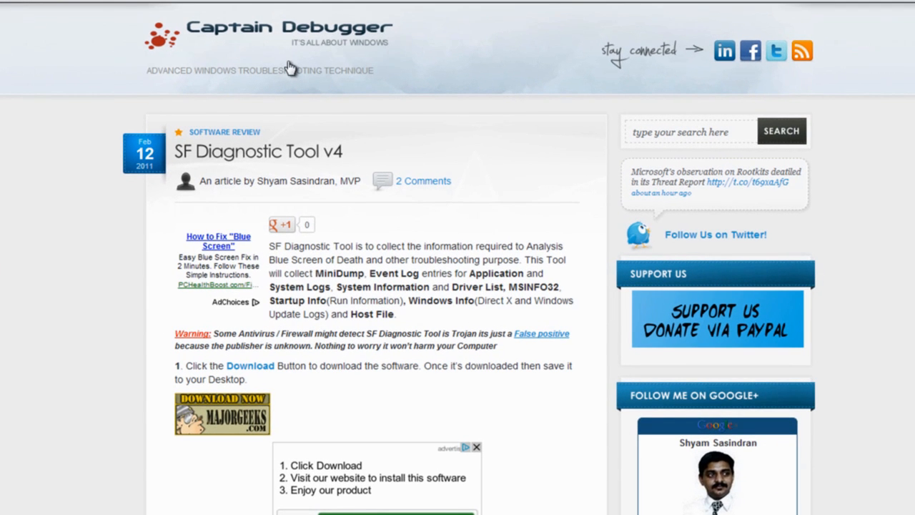
{"action": "mouse_move", "coordinate": [686, 456]}
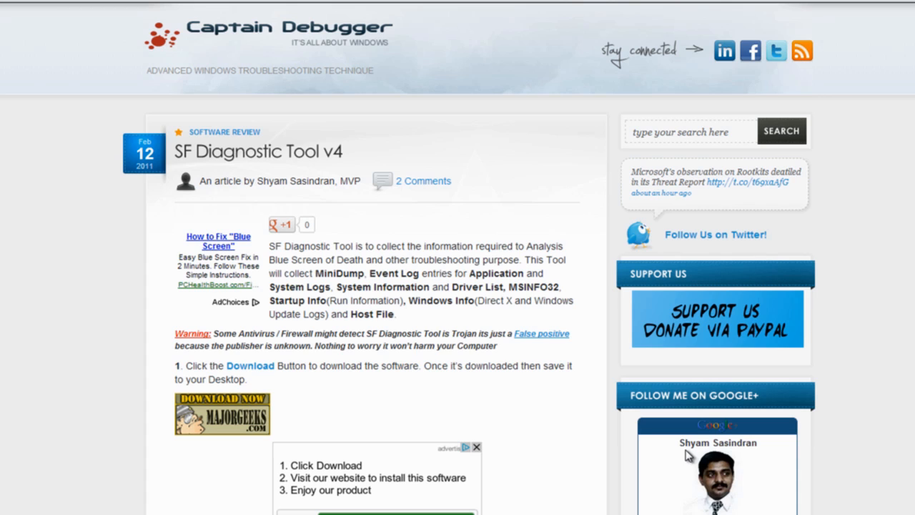
{"action": "mouse_move", "coordinate": [680, 475]}
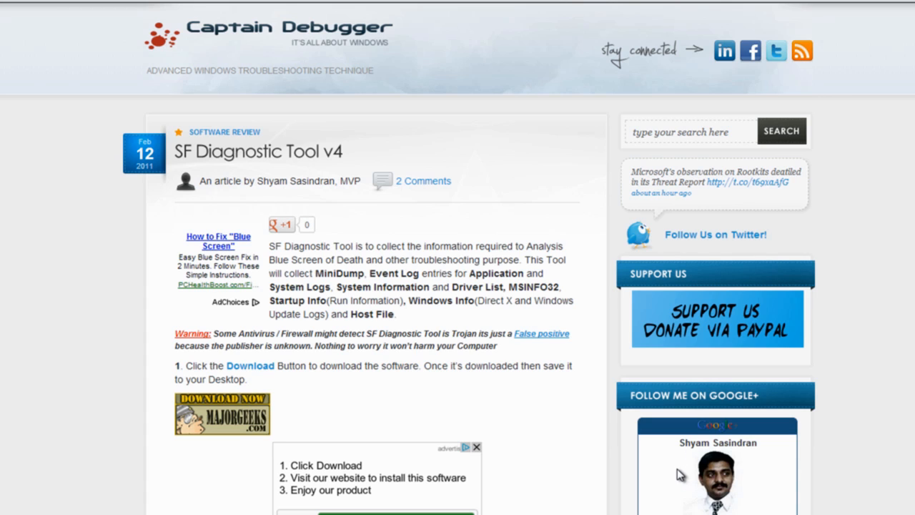
{"action": "mouse_move", "coordinate": [343, 333]}
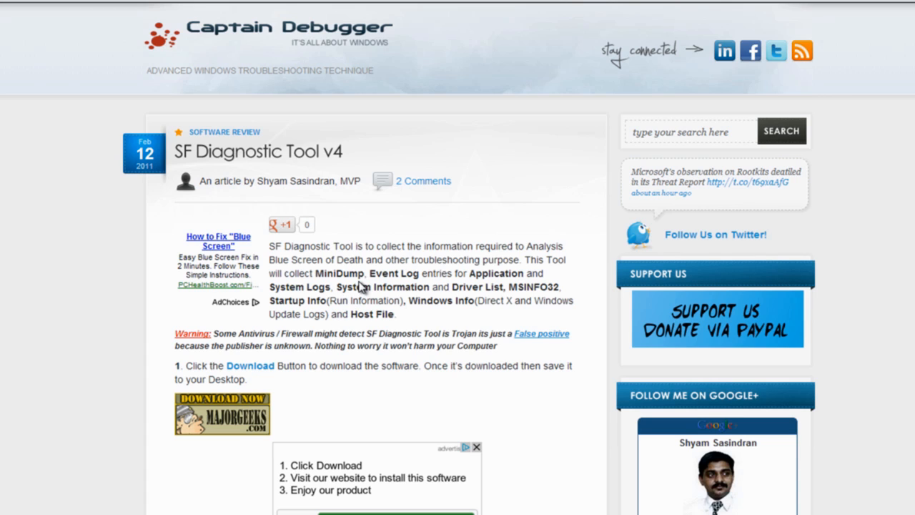
{"action": "mouse_move", "coordinate": [517, 336]}
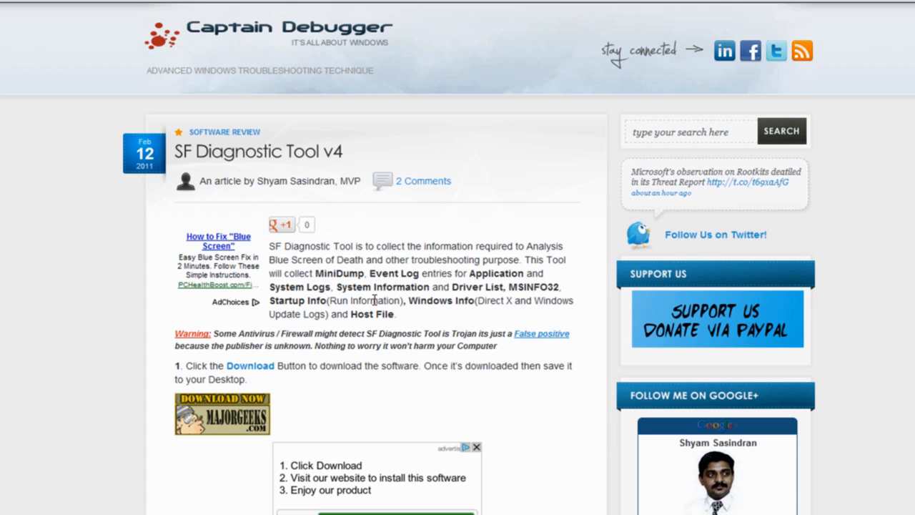
{"action": "mouse_move", "coordinate": [462, 318]}
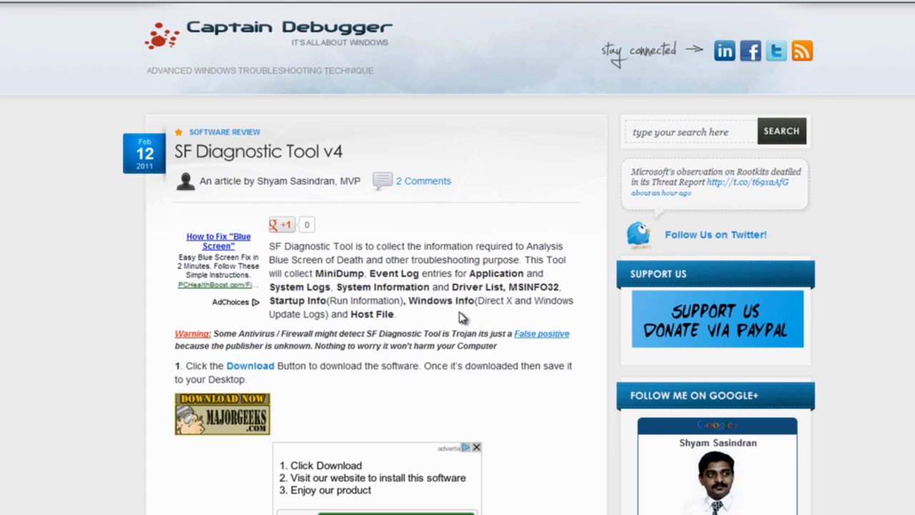
{"action": "mouse_move", "coordinate": [382, 397]}
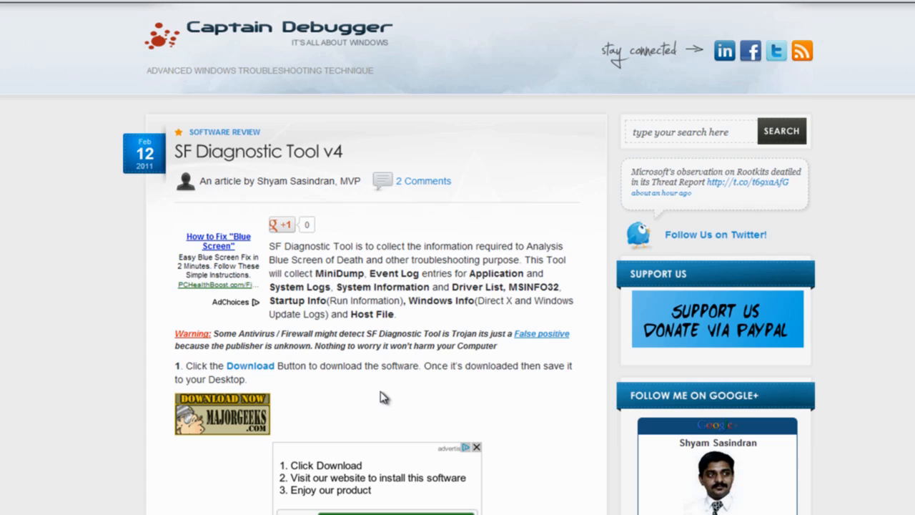
{"action": "mouse_move", "coordinate": [385, 395]}
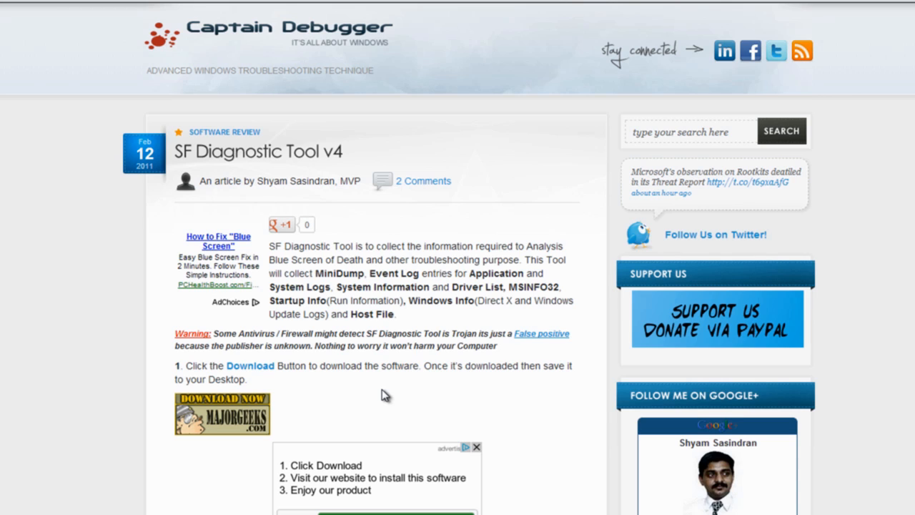
{"action": "mouse_move", "coordinate": [362, 385]}
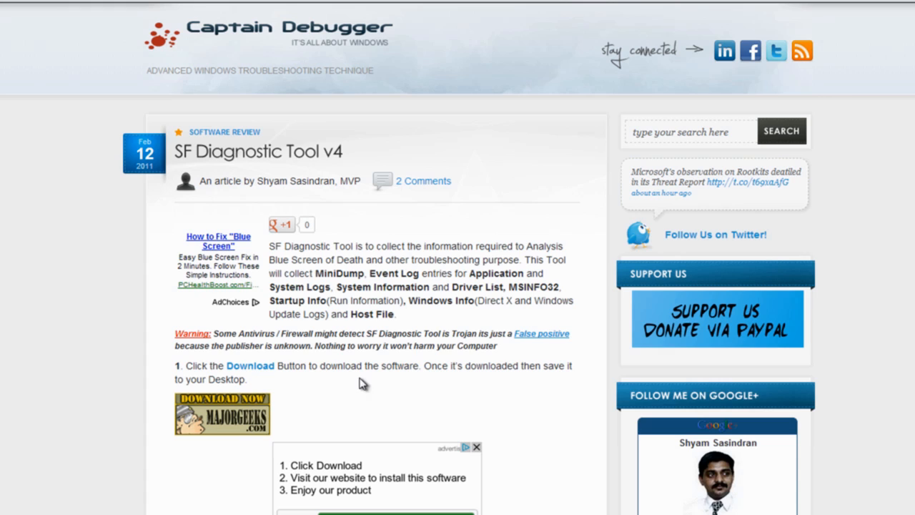
{"action": "mouse_move", "coordinate": [419, 389]}
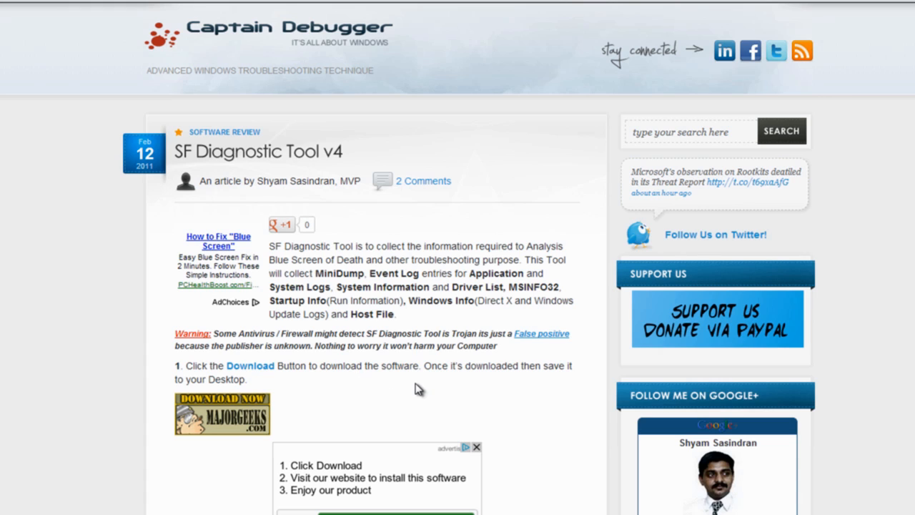
{"action": "mouse_move", "coordinate": [440, 391]}
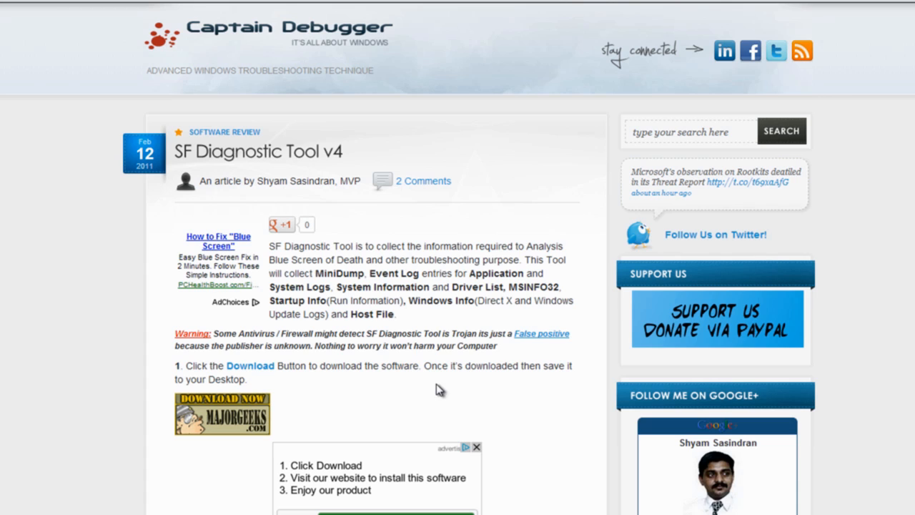
{"action": "mouse_move", "coordinate": [372, 324]}
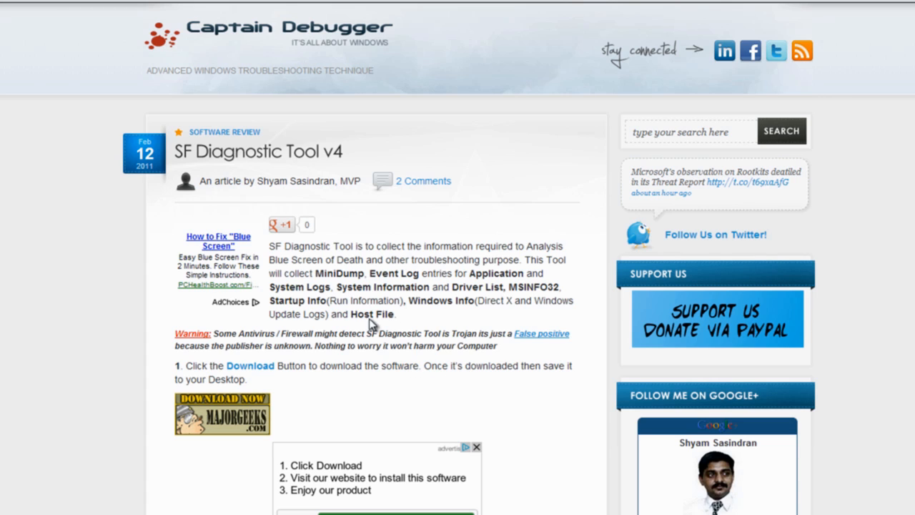
{"action": "mouse_move", "coordinate": [319, 367]}
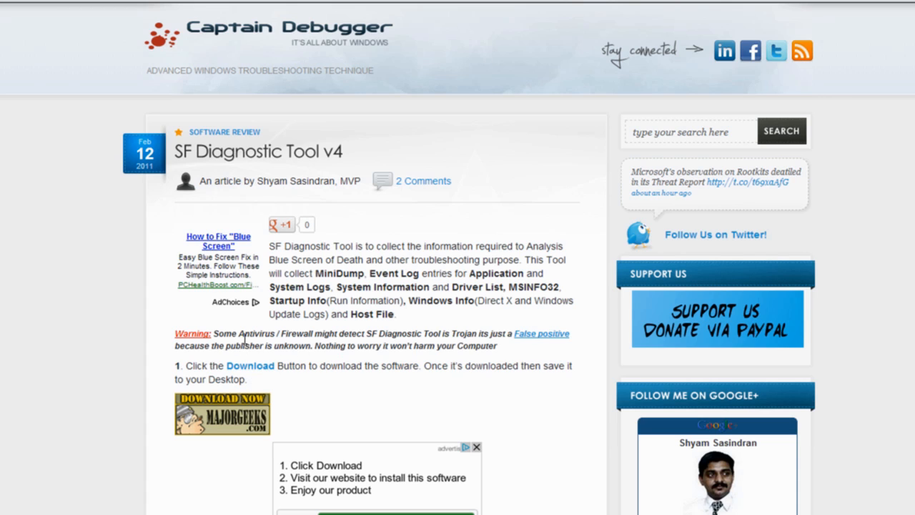
{"action": "mouse_move", "coordinate": [332, 345]}
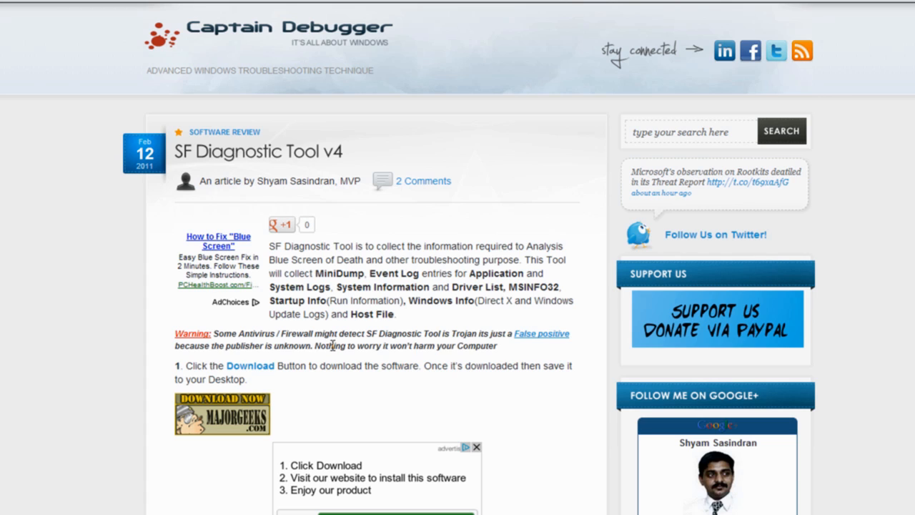
{"action": "mouse_move", "coordinate": [434, 349]}
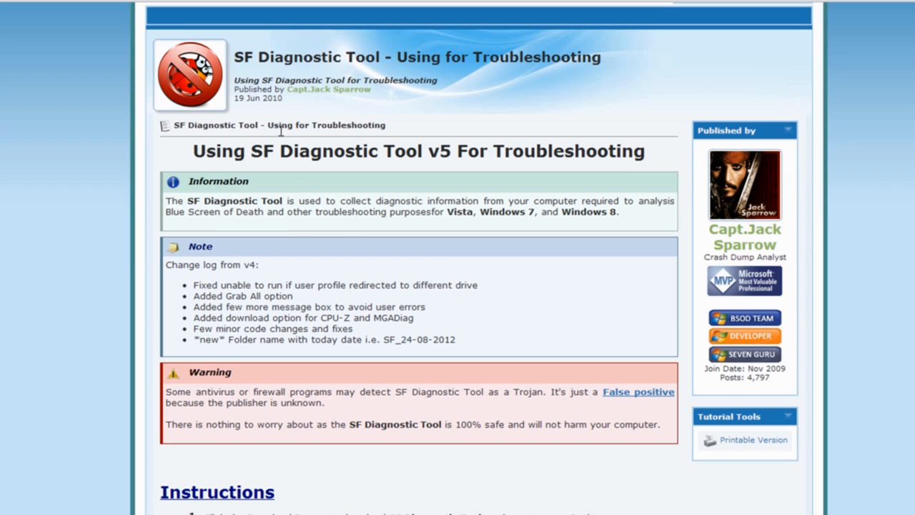
{"action": "mouse_move", "coordinate": [281, 131]}
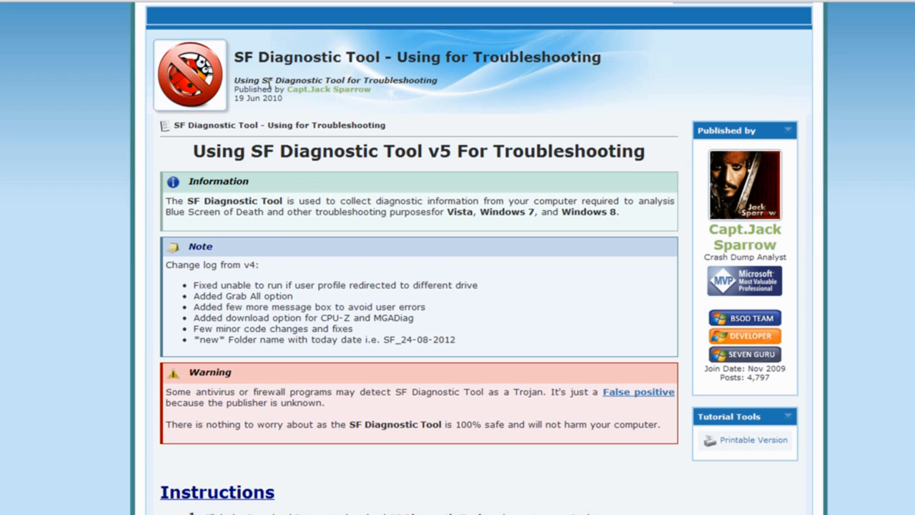
{"action": "mouse_move", "coordinate": [318, 227]}
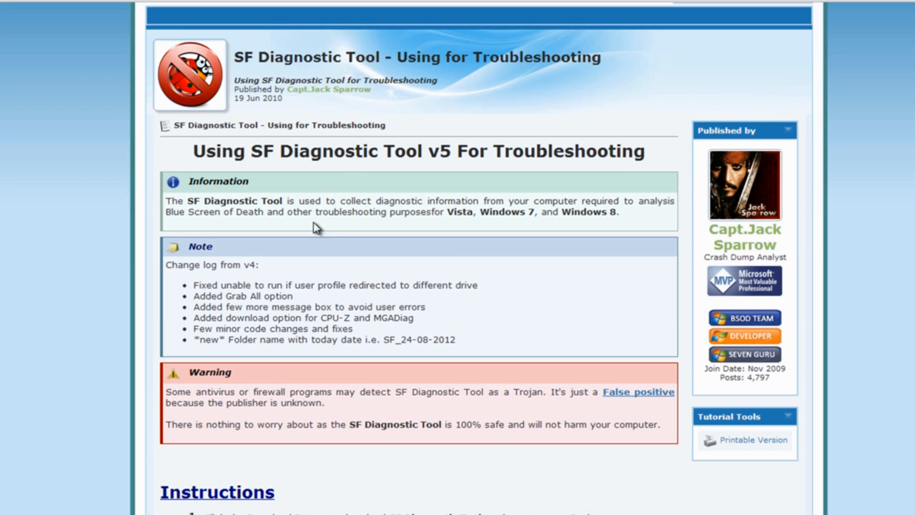
{"action": "mouse_move", "coordinate": [638, 331]}
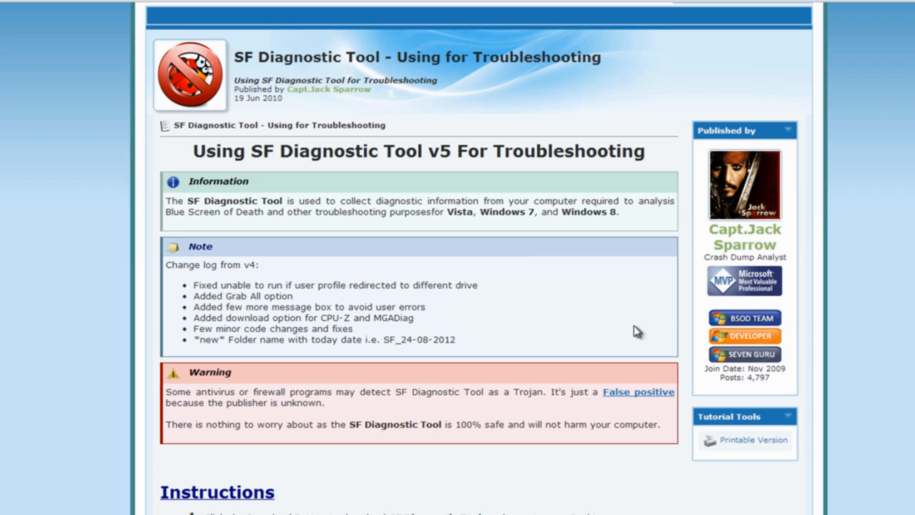
{"action": "mouse_move", "coordinate": [685, 184]}
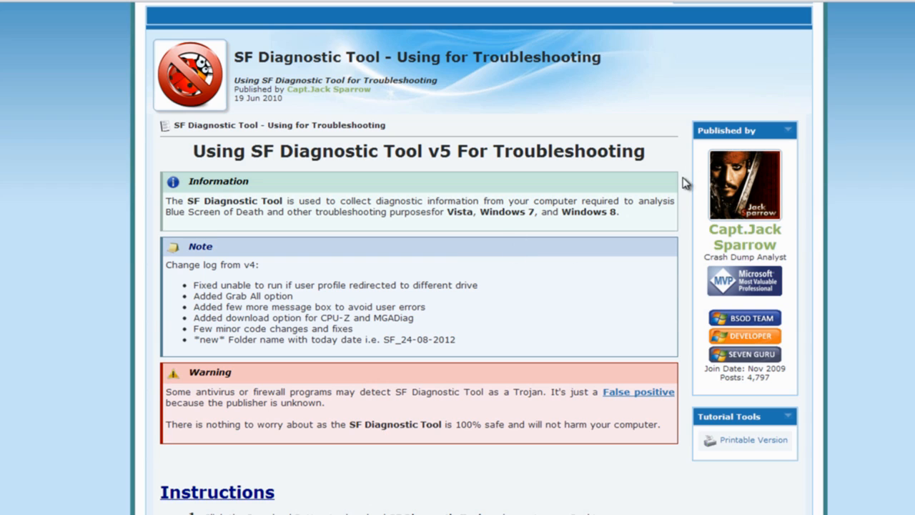
{"action": "mouse_move", "coordinate": [660, 320]}
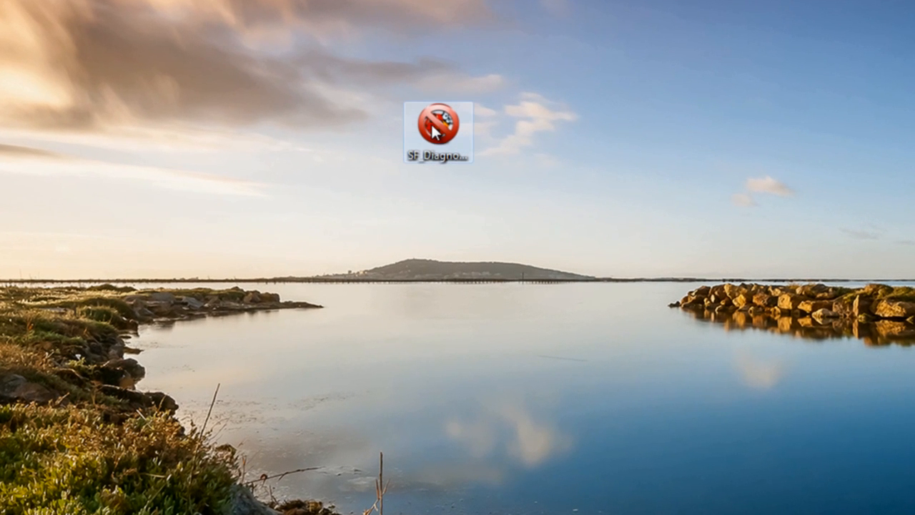
- Run SF_Diagnostic_Tool as administrator and approve the User Account Control prompt
{"action": "right_click", "coordinate": [436, 126]}
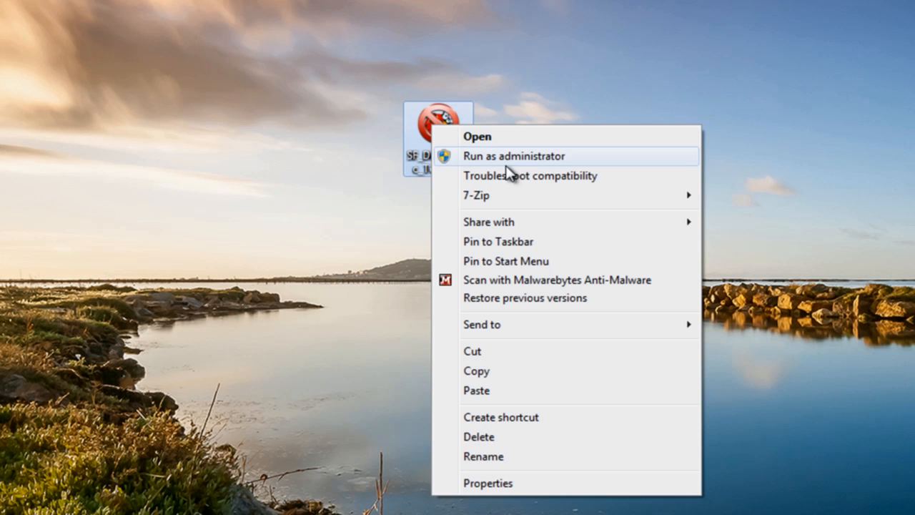
{"action": "left_click", "coordinate": [514, 155]}
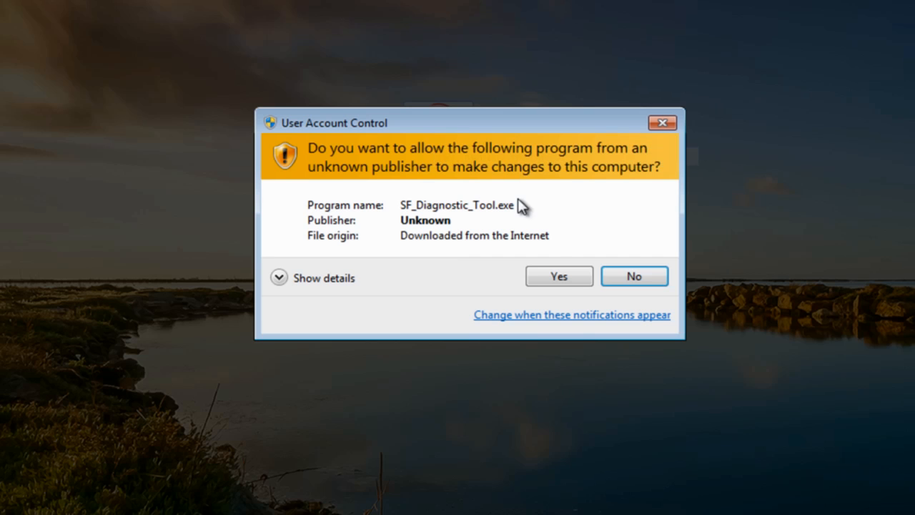
{"action": "left_click", "coordinate": [634, 277]}
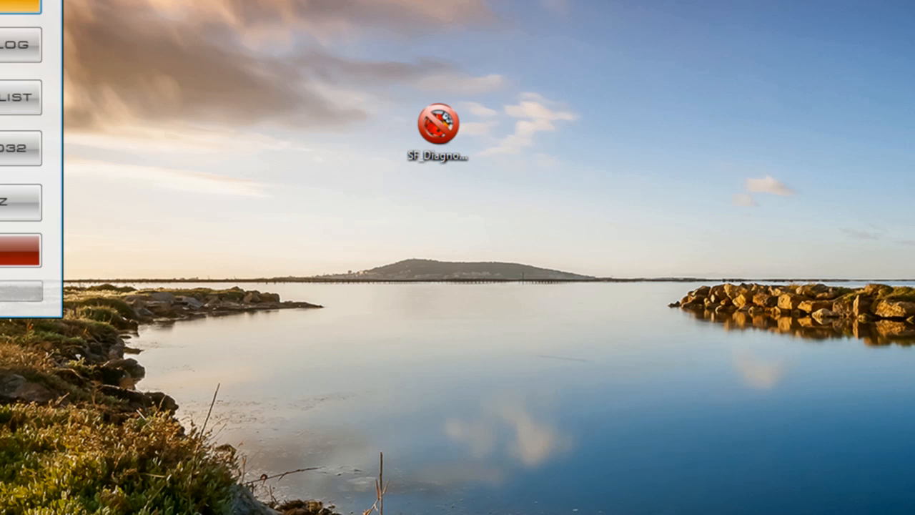
{"action": "double_click", "coordinate": [436, 128]}
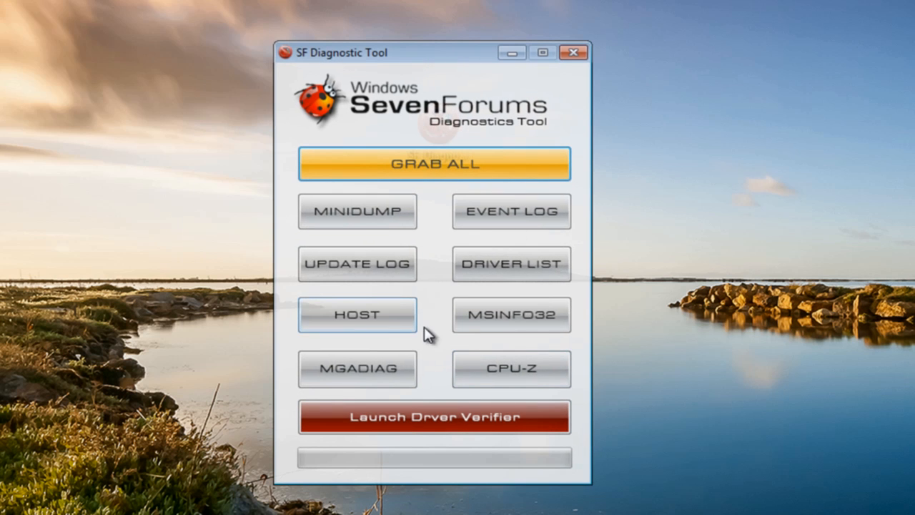
{"action": "mouse_move", "coordinate": [420, 150]}
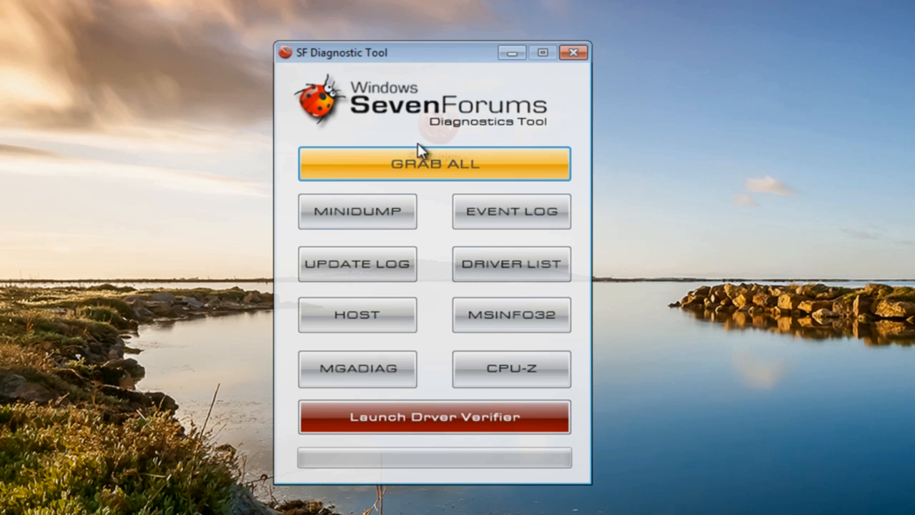
{"action": "mouse_move", "coordinate": [357, 212]}
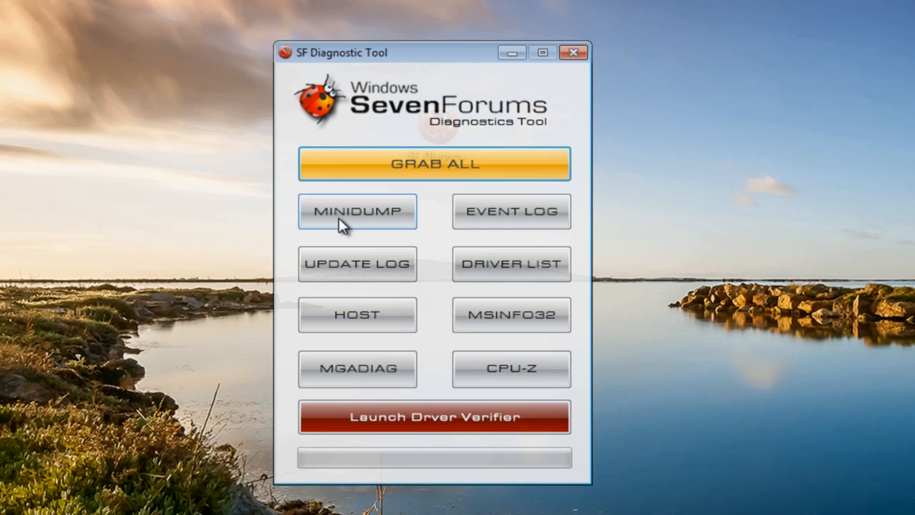
{"action": "mouse_move", "coordinate": [371, 227]}
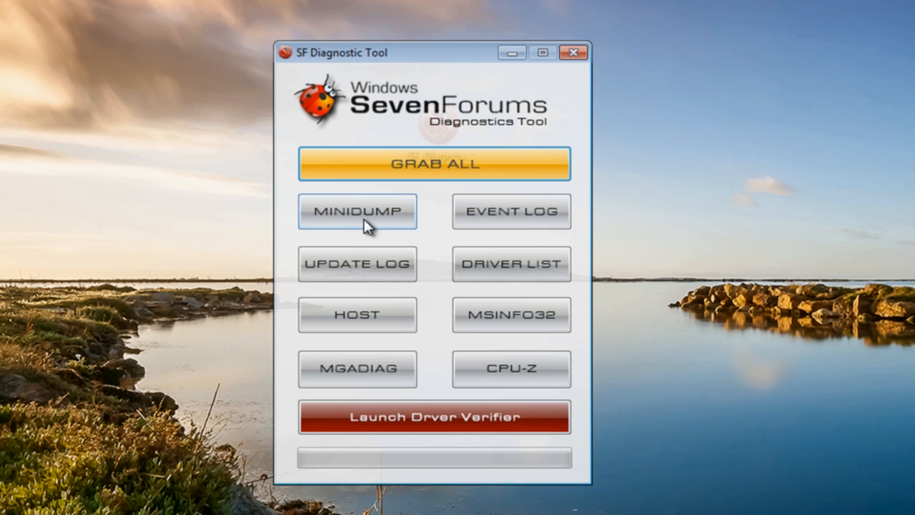
{"action": "mouse_move", "coordinate": [379, 225]}
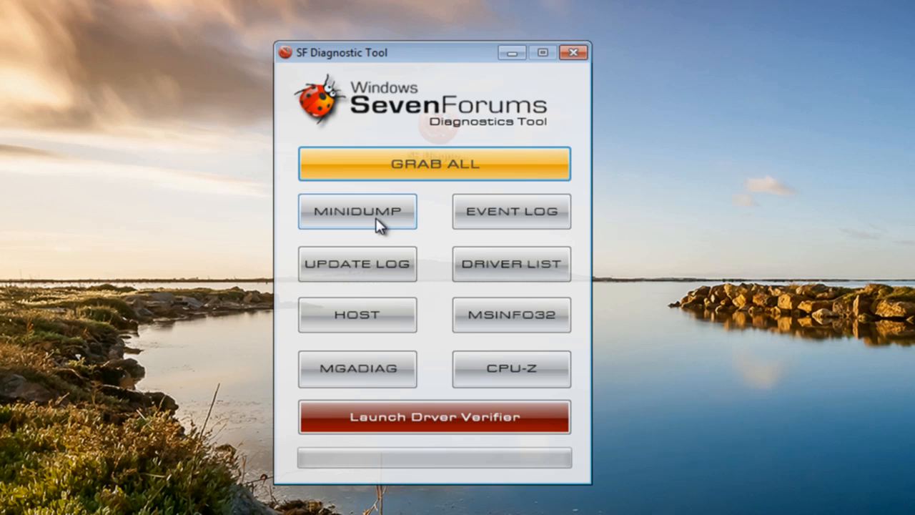
{"action": "mouse_move", "coordinate": [436, 200]}
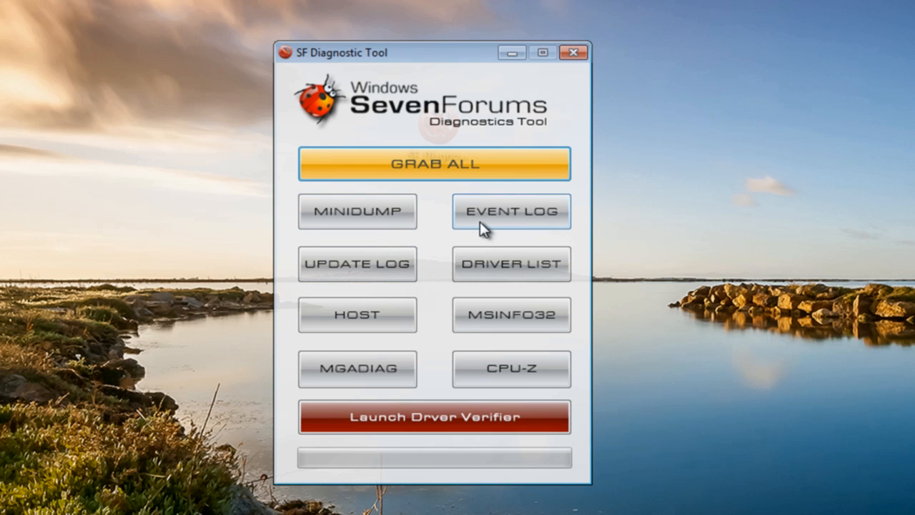
{"action": "mouse_move", "coordinate": [333, 275]}
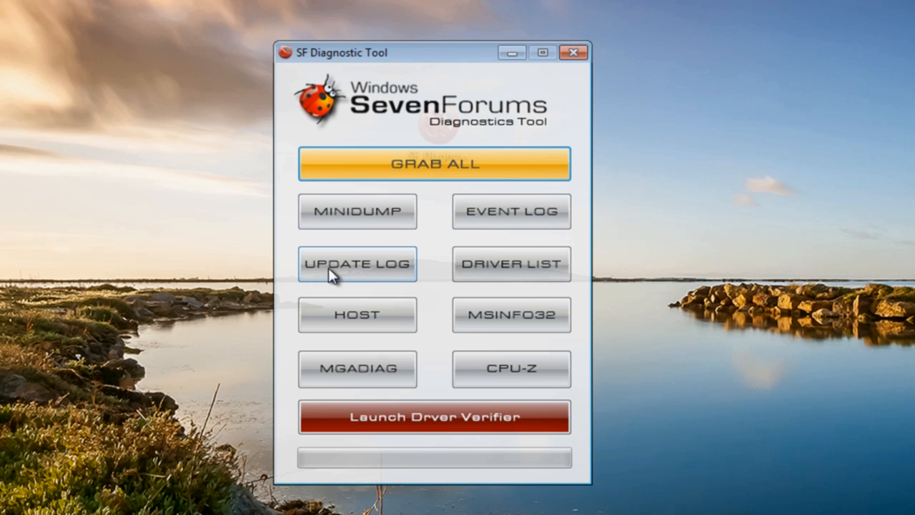
{"action": "mouse_move", "coordinate": [446, 338]}
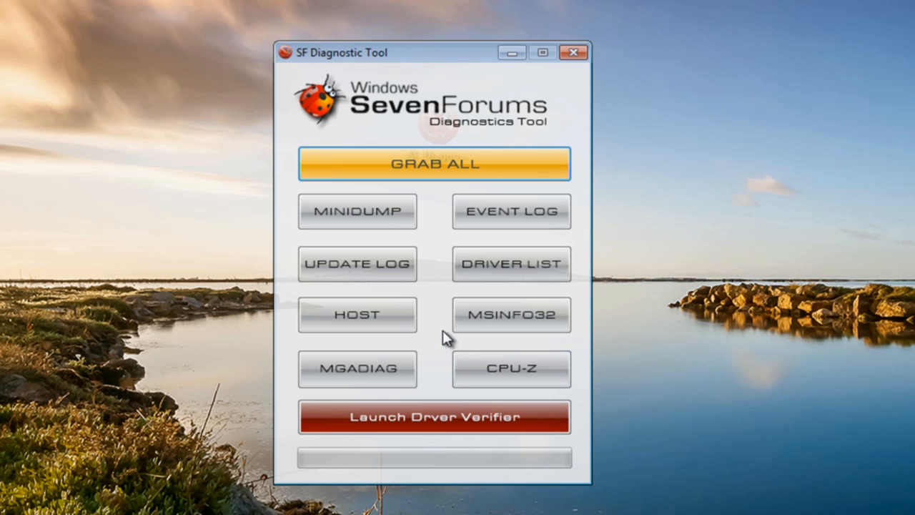
{"action": "mouse_move", "coordinate": [485, 316]}
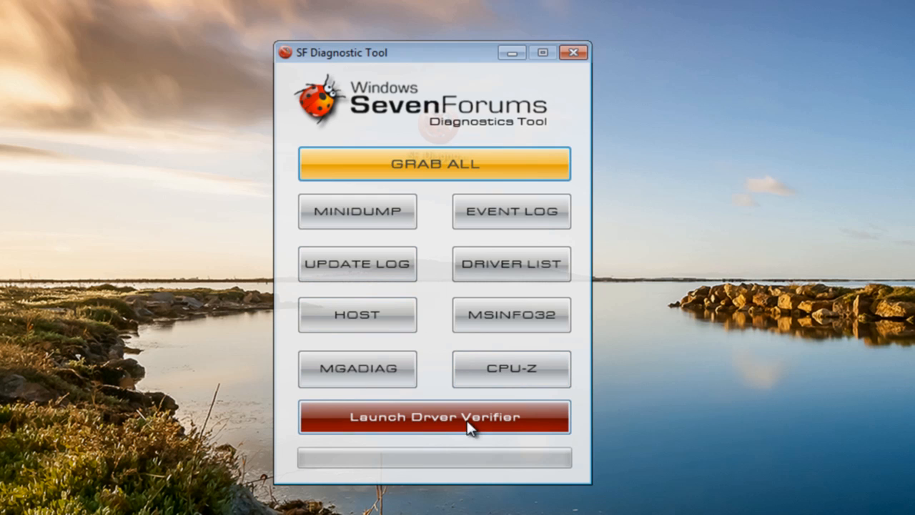
{"action": "mouse_move", "coordinate": [297, 388]}
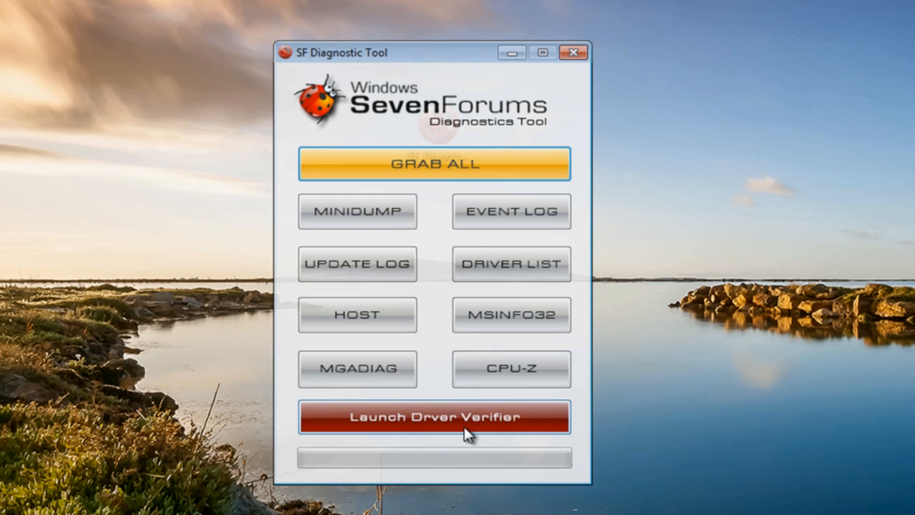
{"action": "mouse_move", "coordinate": [424, 431]}
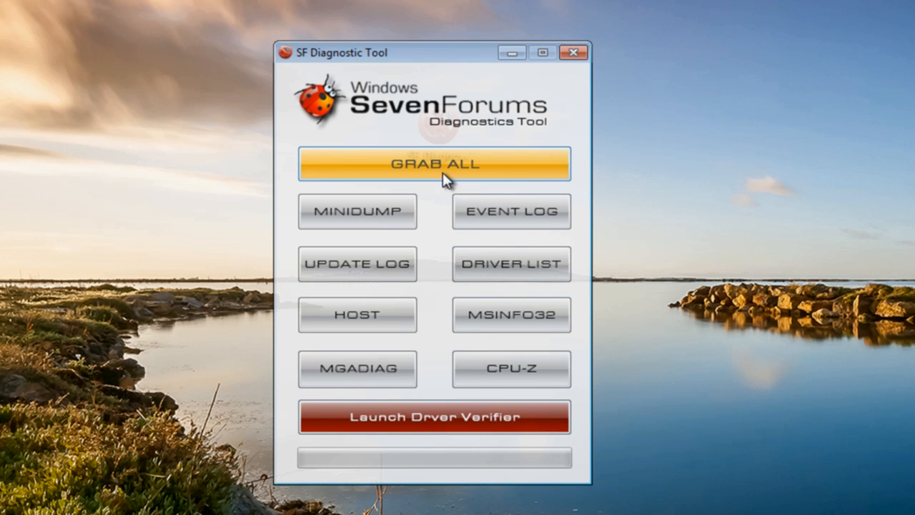
{"action": "mouse_move", "coordinate": [419, 313]}
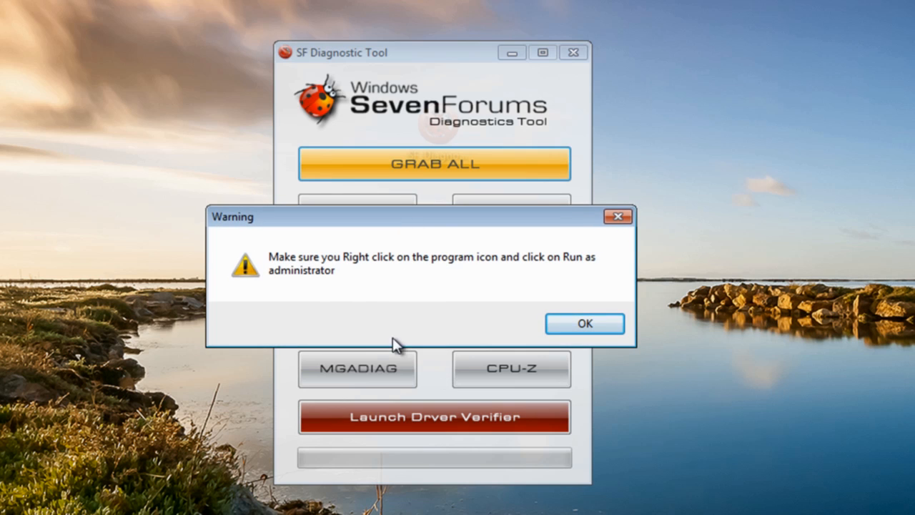
{"action": "mouse_move", "coordinate": [399, 291]}
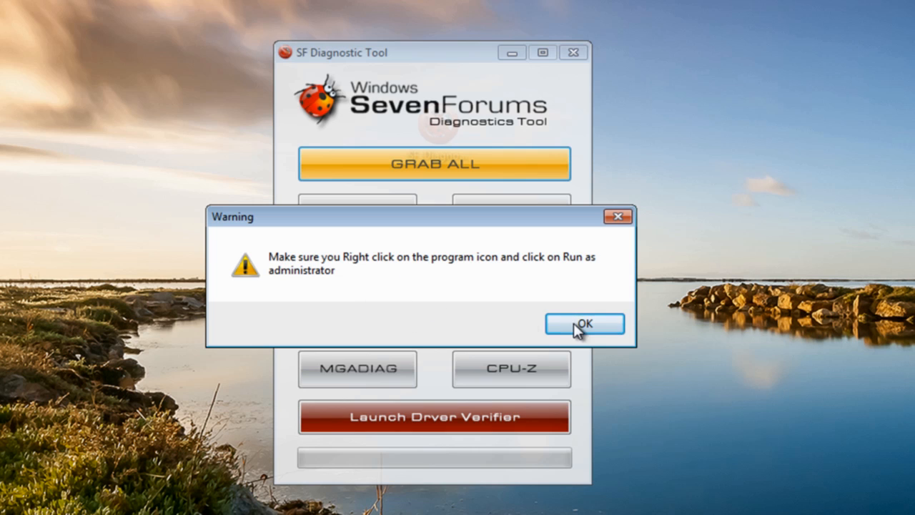
- Dismiss the admin warning and acknowledge each Success message, from crash dump to update log
{"action": "left_click", "coordinate": [584, 323]}
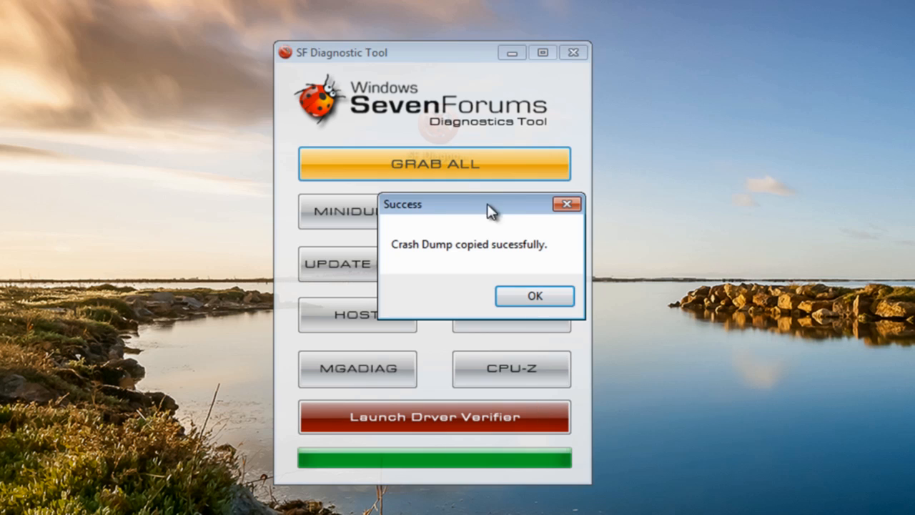
{"action": "left_click_drag", "start_coordinate": [479, 204], "coordinate": [429, 211]}
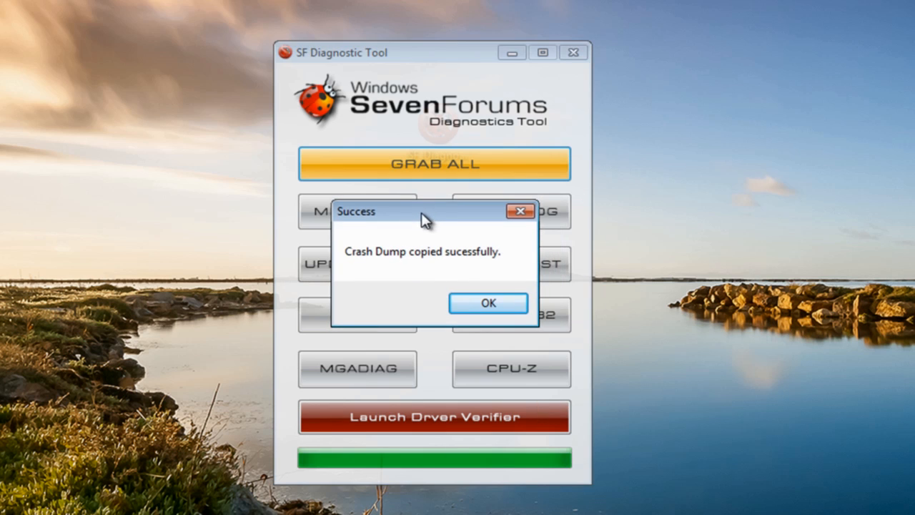
{"action": "mouse_move", "coordinate": [426, 222]}
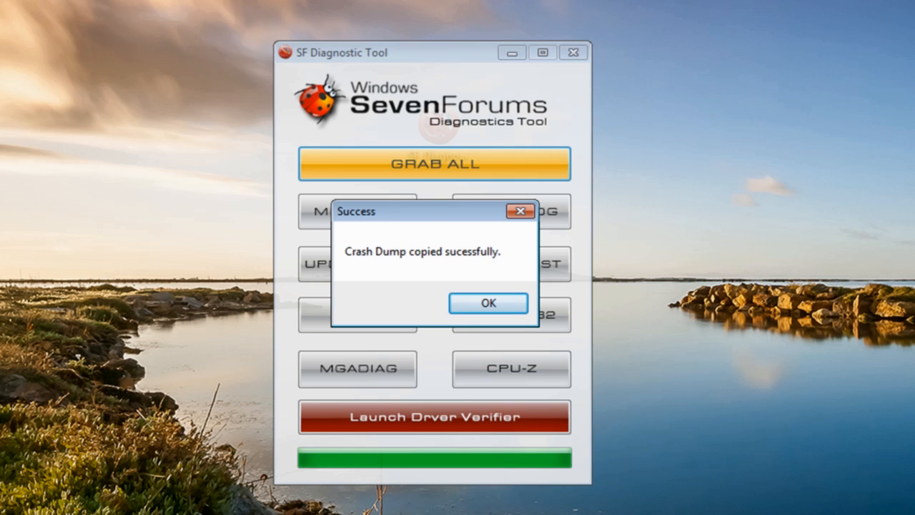
{"action": "left_click", "coordinate": [487, 303]}
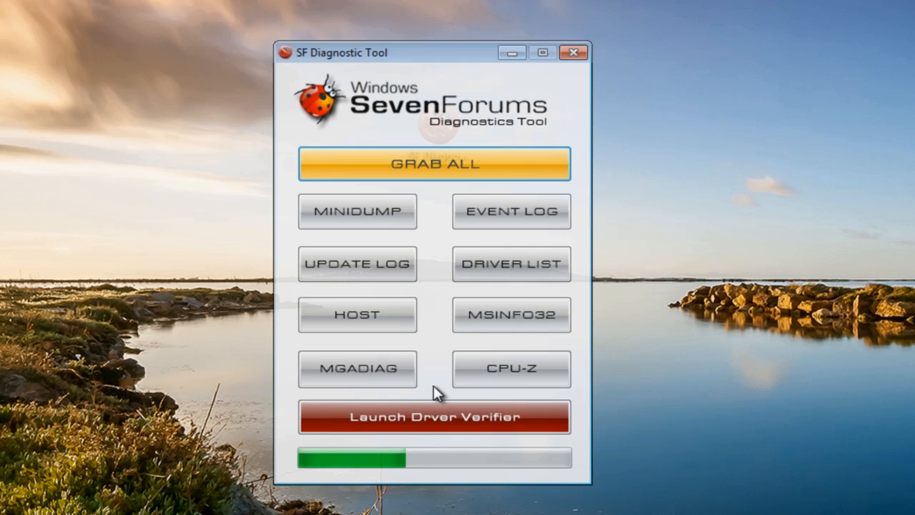
{"action": "left_click", "coordinate": [510, 211]}
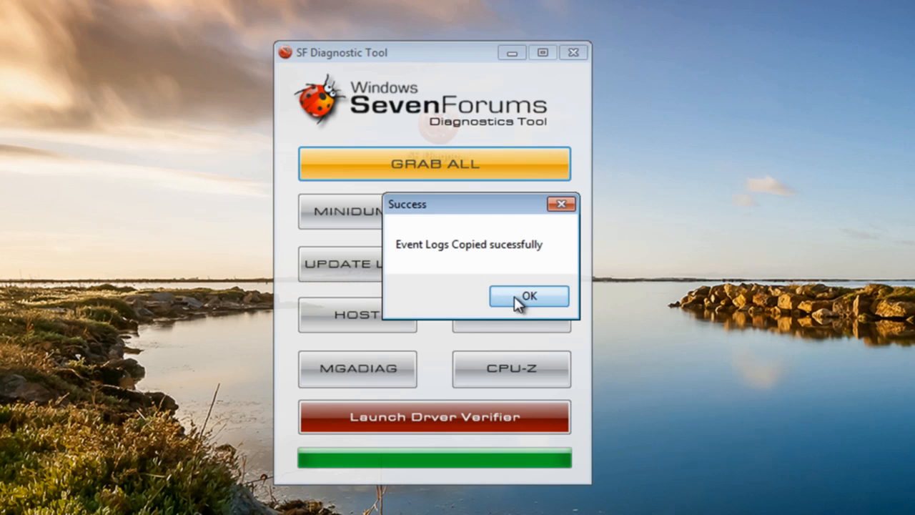
{"action": "left_click", "coordinate": [528, 296]}
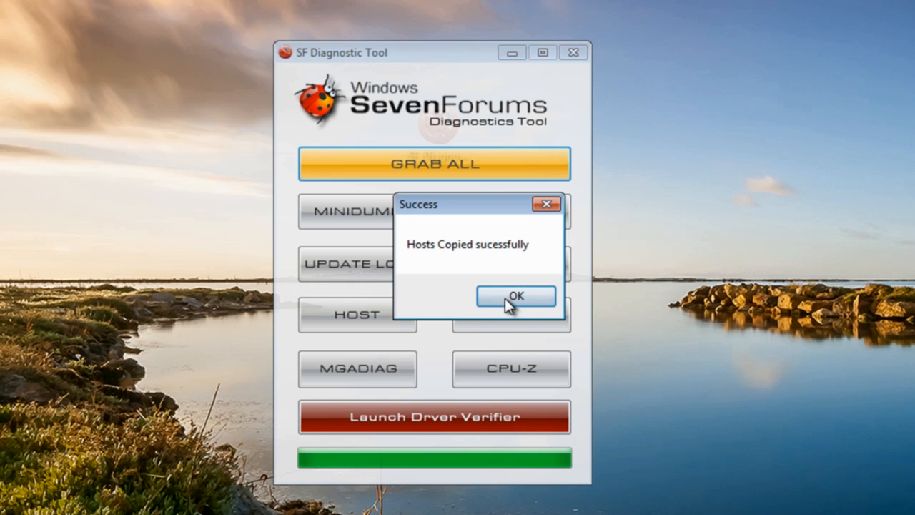
{"action": "left_click", "coordinate": [516, 296]}
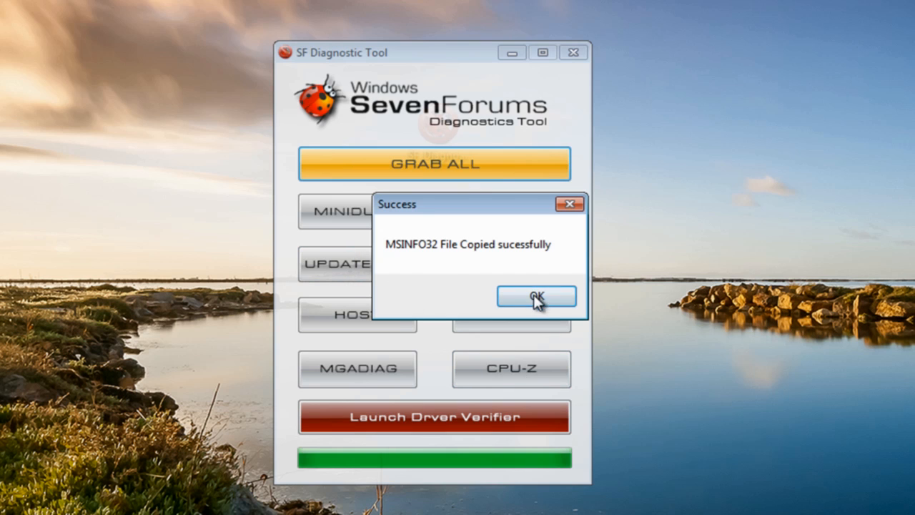
{"action": "left_click", "coordinate": [535, 296]}
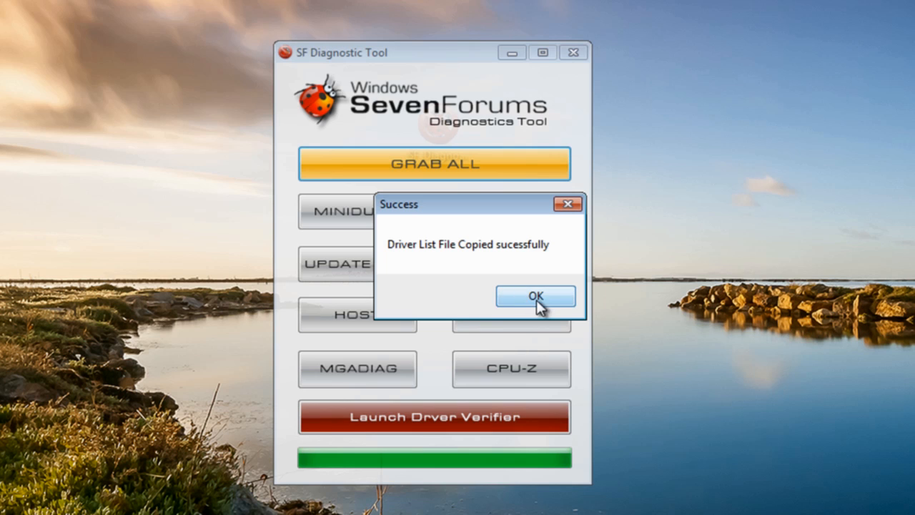
{"action": "left_click", "coordinate": [534, 296]}
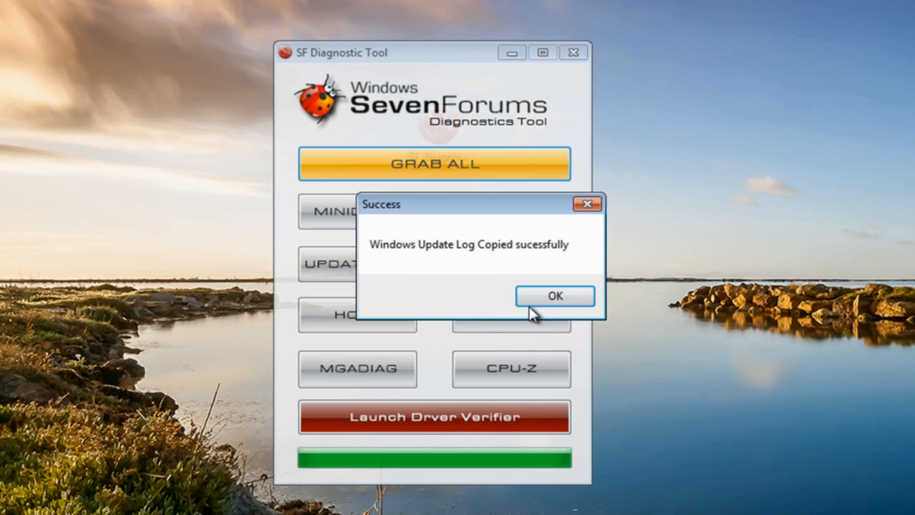
{"action": "left_click", "coordinate": [555, 295]}
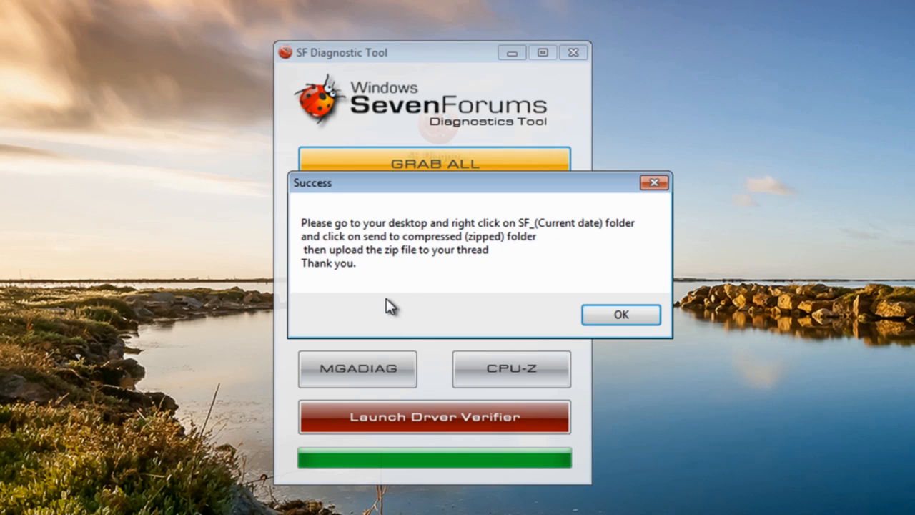
{"action": "mouse_move", "coordinate": [379, 263]}
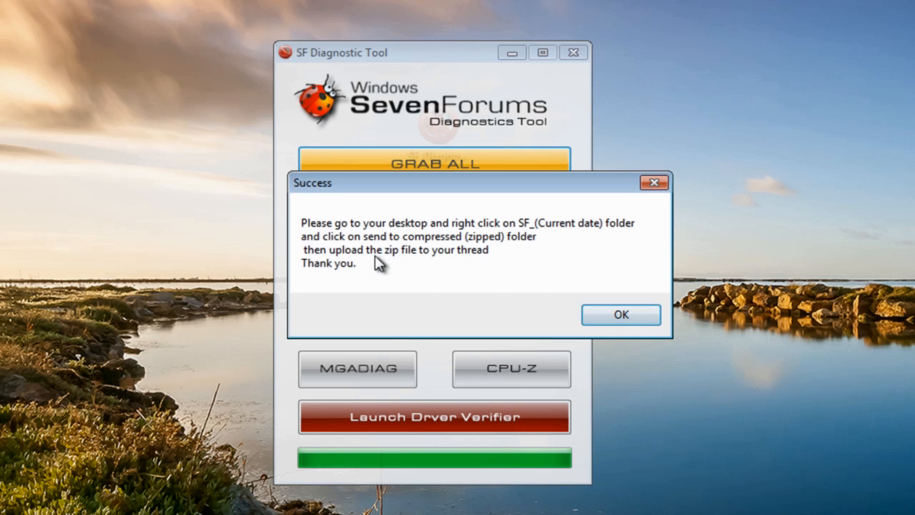
{"action": "mouse_move", "coordinate": [387, 314]}
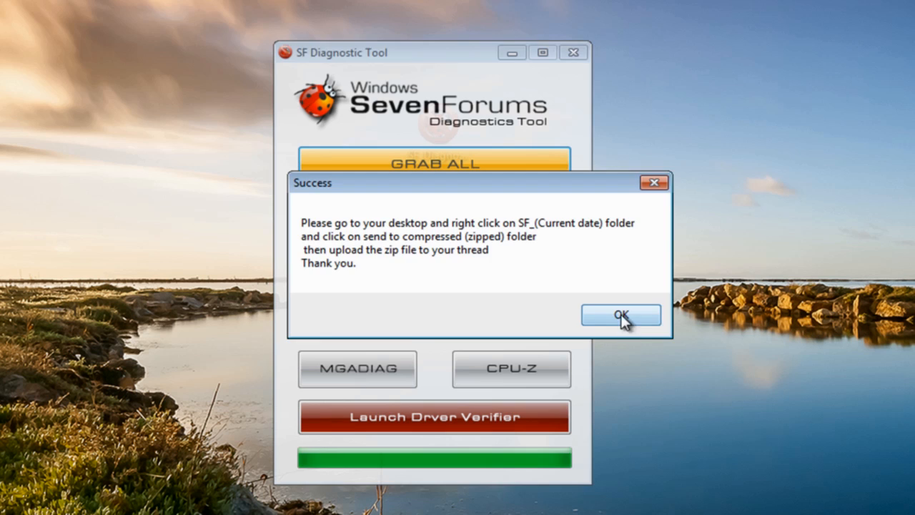
- Dismiss the zip instructions, close the tool, and select the SF_06-10-2012 folder
{"action": "left_click", "coordinate": [621, 315]}
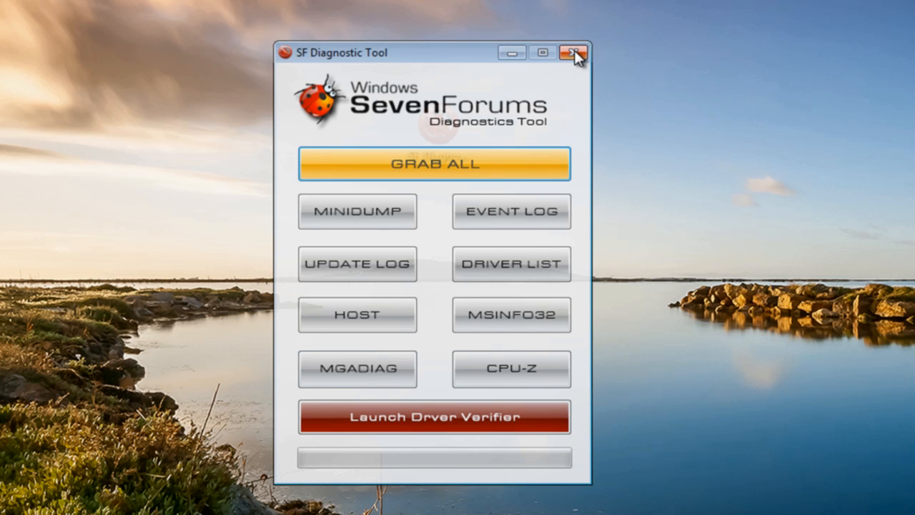
{"action": "left_click", "coordinate": [573, 52]}
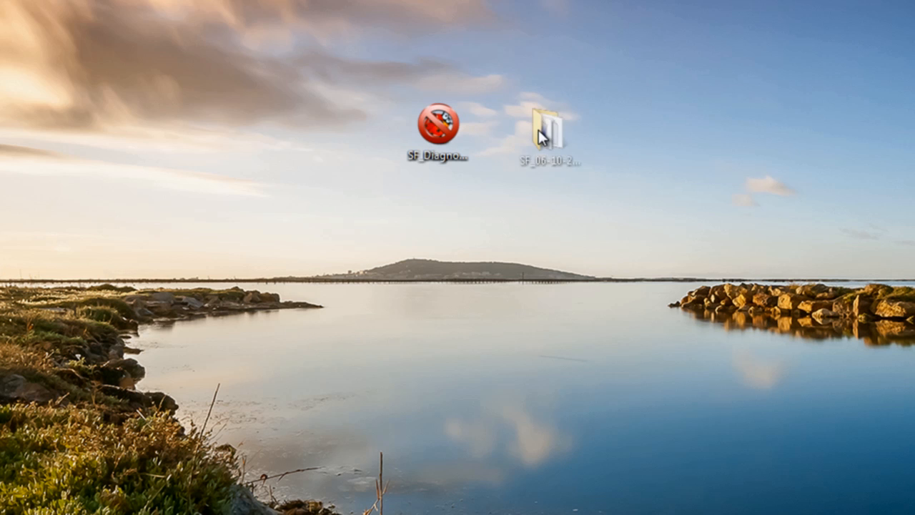
{"action": "left_click", "coordinate": [553, 132]}
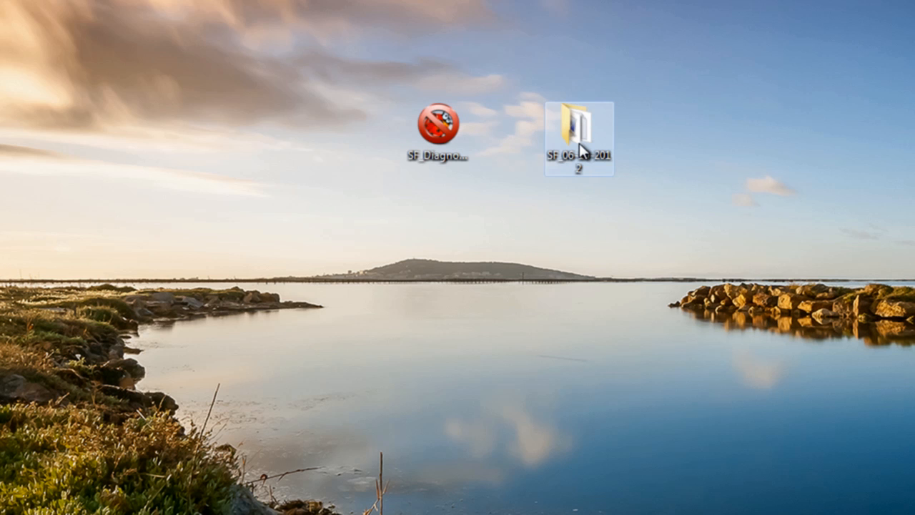
- Open SF_06-10-2012 in Explorer to look over its .dmp and .txt files
{"action": "double_click", "coordinate": [579, 133]}
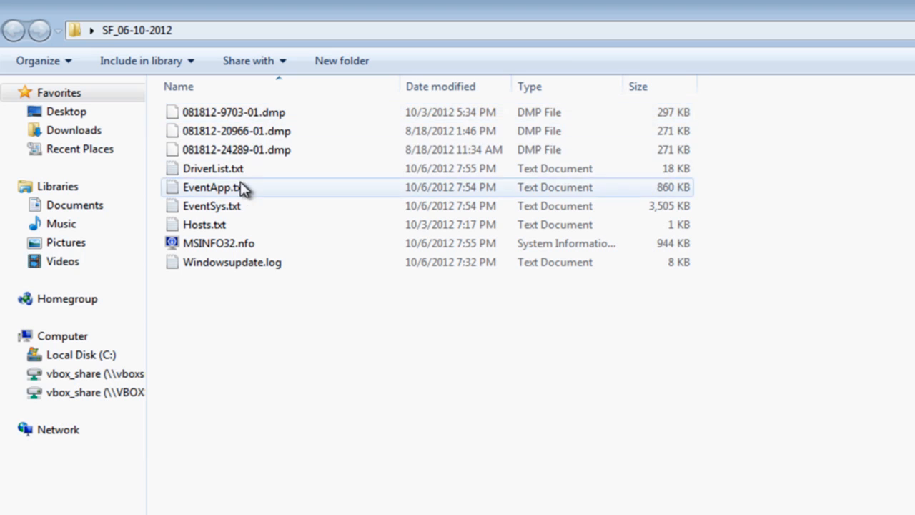
{"action": "mouse_move", "coordinate": [236, 131]}
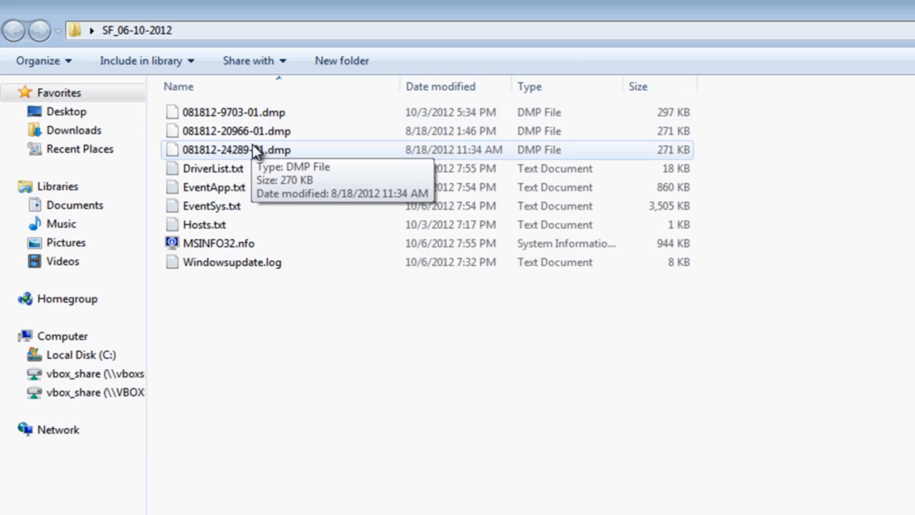
{"action": "mouse_move", "coordinate": [200, 177]}
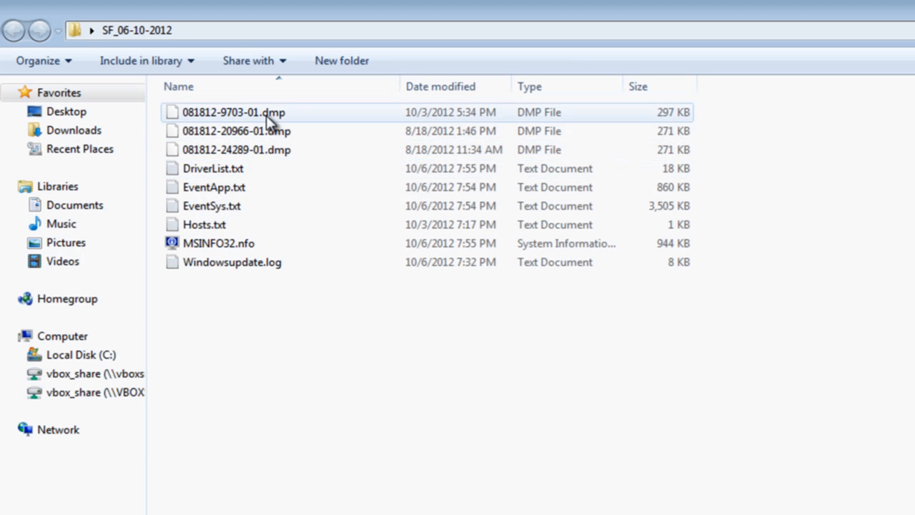
{"action": "left_click", "coordinate": [236, 131]}
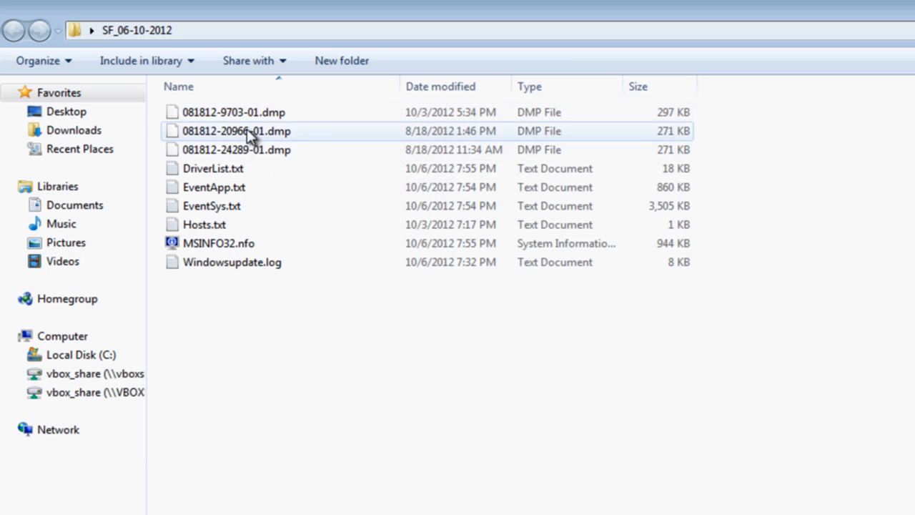
{"action": "mouse_move", "coordinate": [208, 187]}
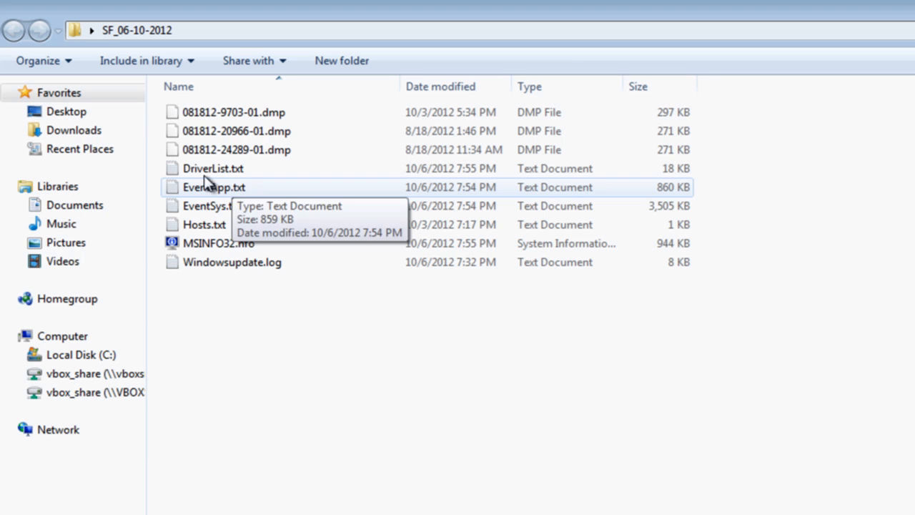
{"action": "mouse_move", "coordinate": [247, 201]}
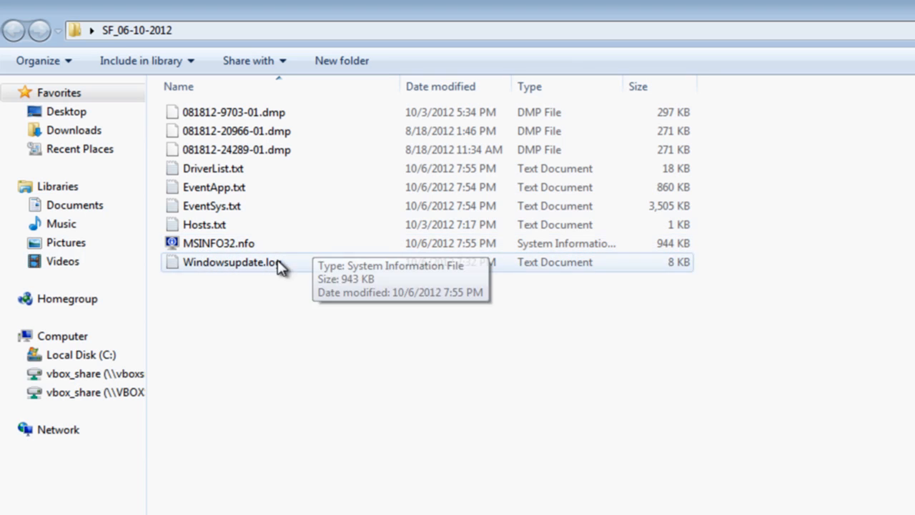
- Read through DriverList.txt and EventApp.txt in Notepad, then close Notepad
{"action": "double_click", "coordinate": [213, 168]}
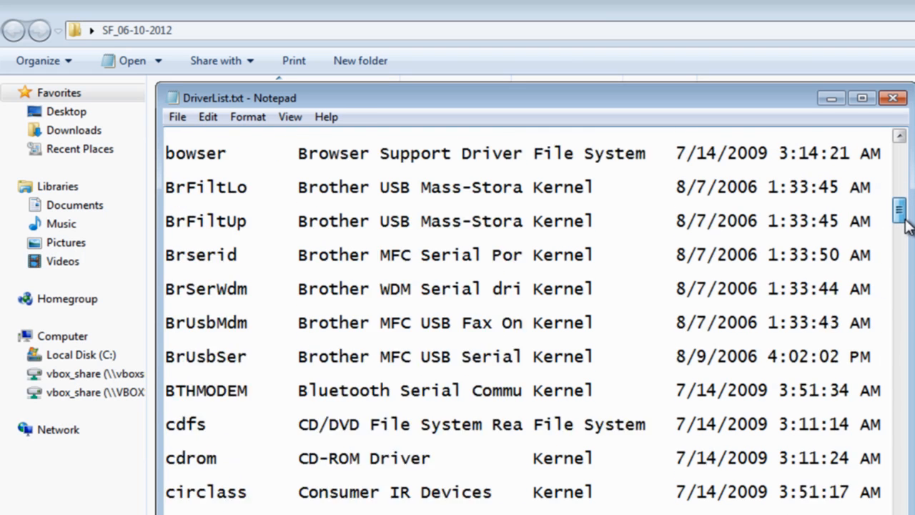
{"action": "scroll", "scroll_direction": "down", "scroll_amount": 3}
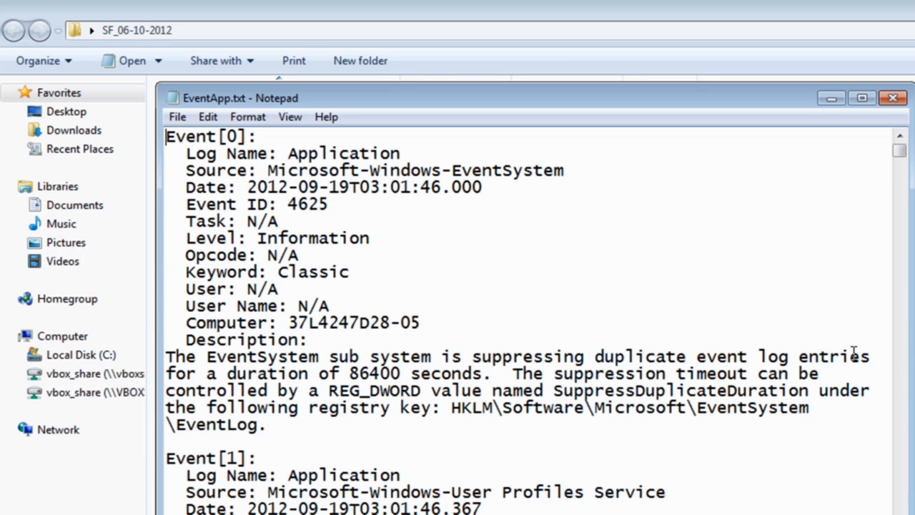
{"action": "scroll", "scroll_direction": "down", "scroll_amount": 3}
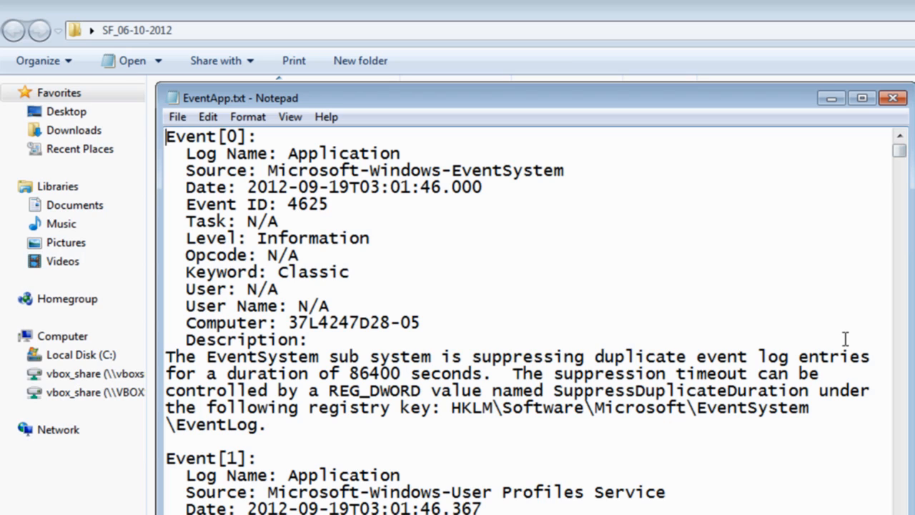
{"action": "mouse_move", "coordinate": [359, 437]}
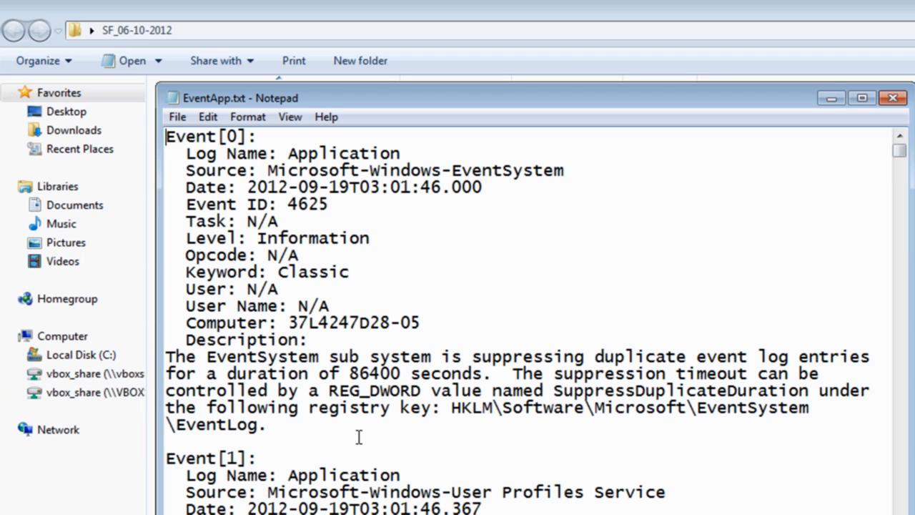
{"action": "mouse_move", "coordinate": [428, 459]}
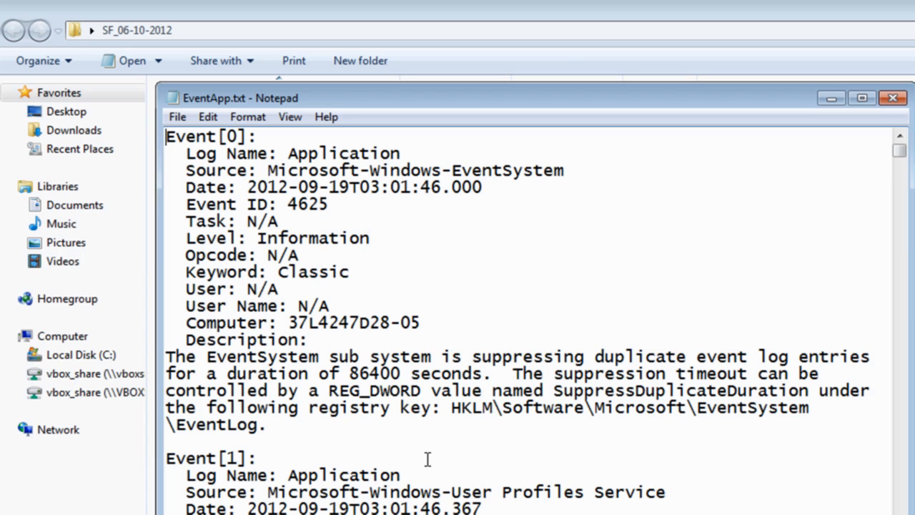
{"action": "mouse_move", "coordinate": [904, 119]}
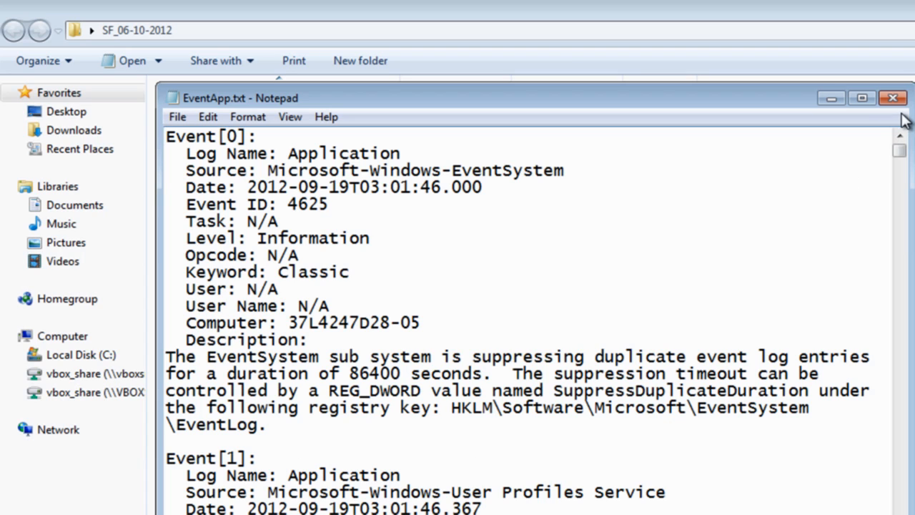
{"action": "left_click", "coordinate": [892, 98]}
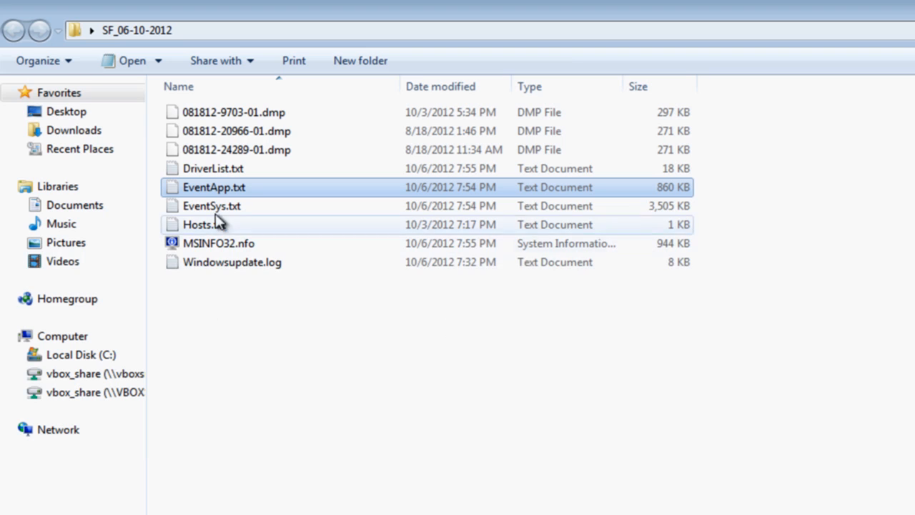
- Read and close EventSys.txt and Hosts.txt in Notepad, then open MSINFO32.nfo
{"action": "double_click", "coordinate": [212, 205]}
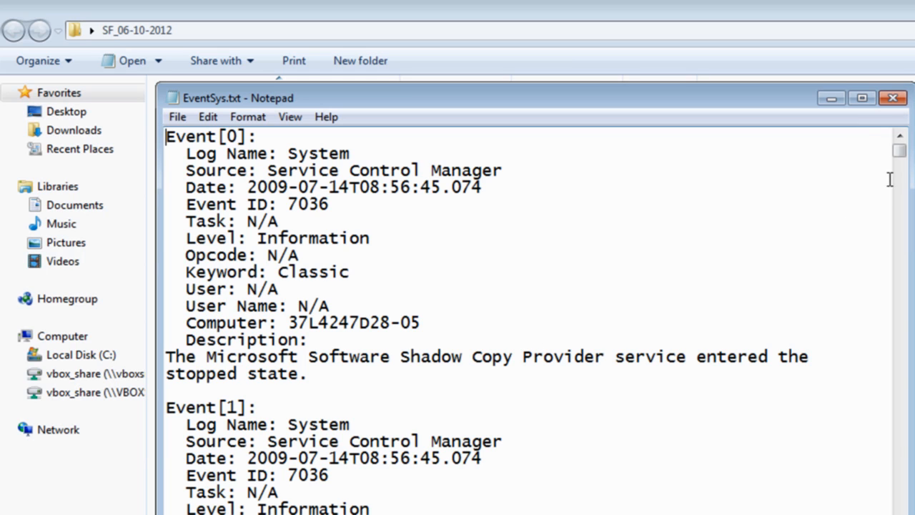
{"action": "scroll", "scroll_direction": "down", "scroll_amount": 3}
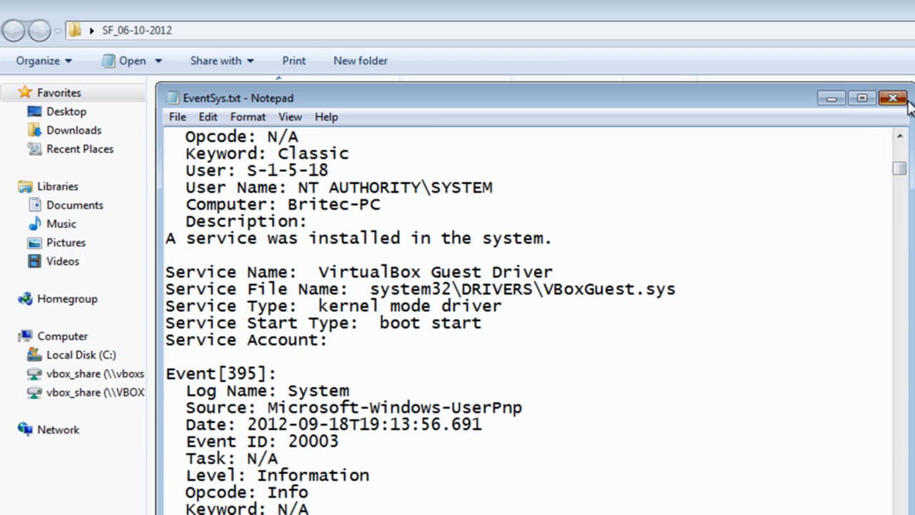
{"action": "left_click", "coordinate": [893, 98]}
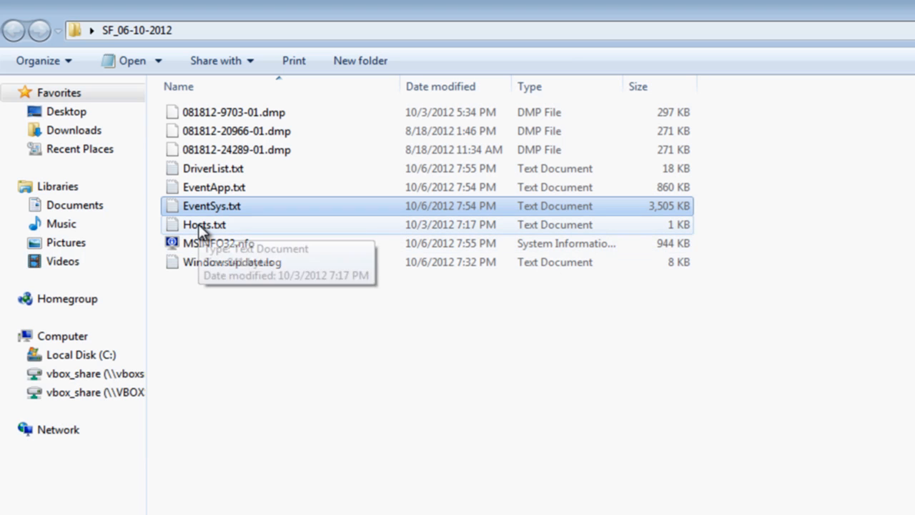
{"action": "double_click", "coordinate": [203, 225]}
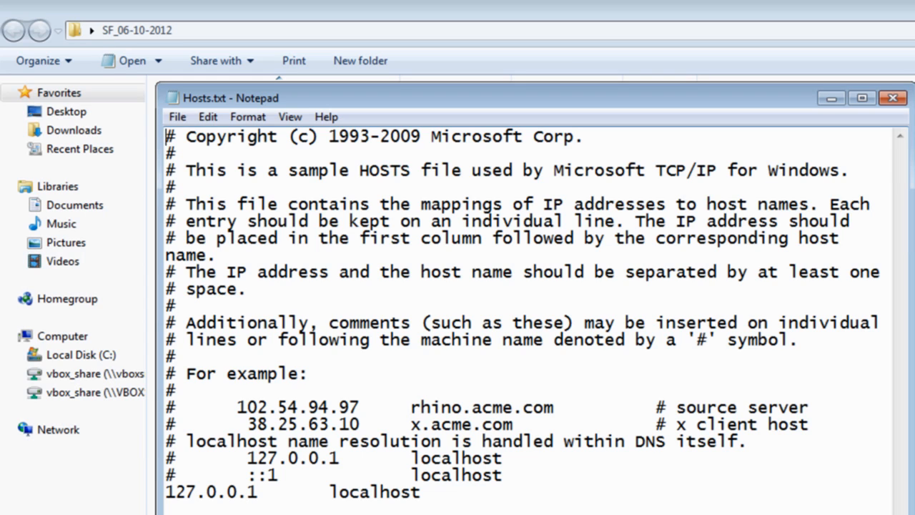
{"action": "left_click", "coordinate": [893, 98]}
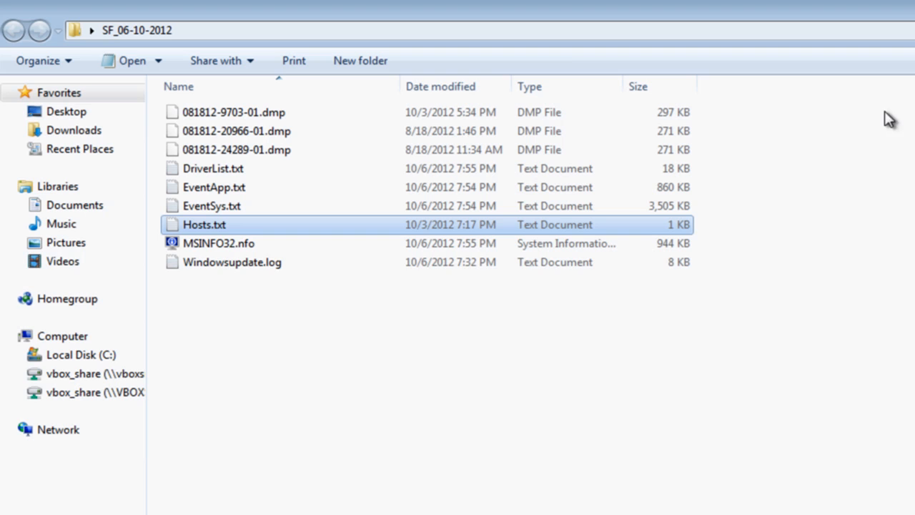
{"action": "left_click", "coordinate": [219, 243]}
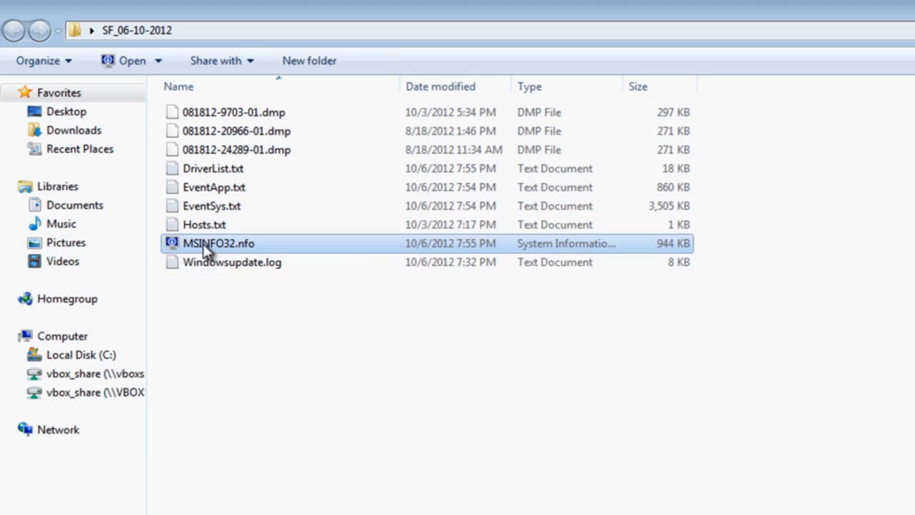
{"action": "double_click", "coordinate": [218, 244]}
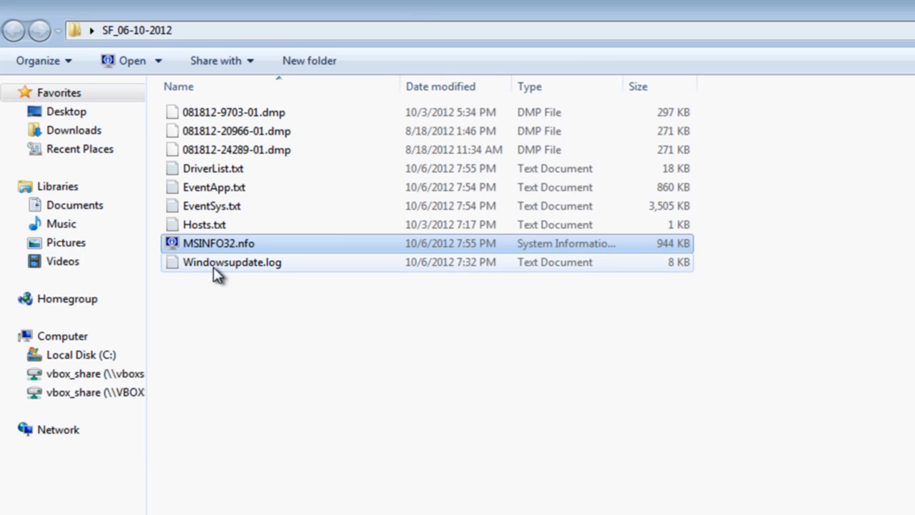
- Scroll through Windowsupdate.log in Notepad and close it
{"action": "double_click", "coordinate": [232, 261]}
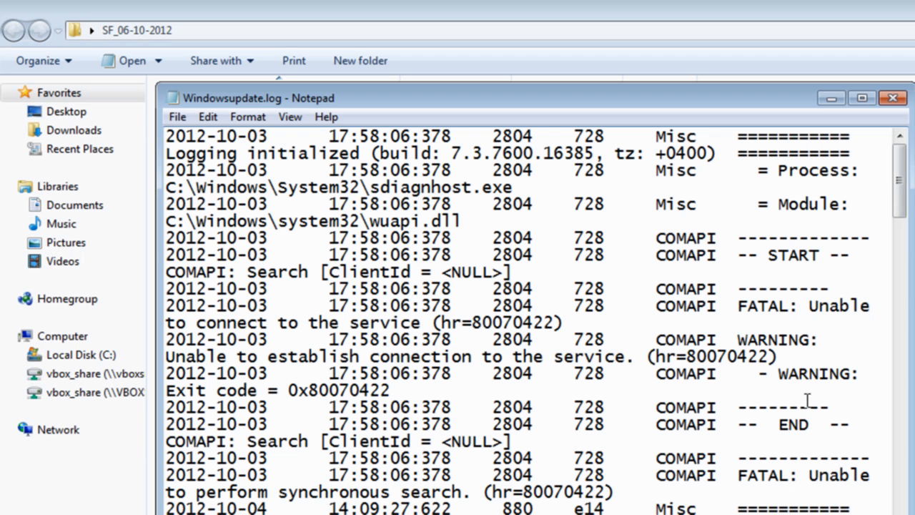
{"action": "scroll", "scroll_direction": "down", "scroll_amount": 3}
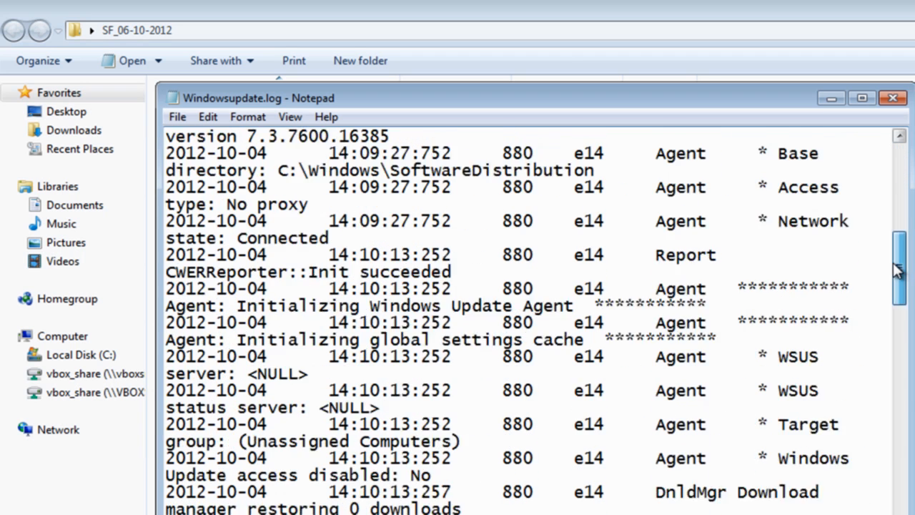
{"action": "scroll", "scroll_direction": "down", "scroll_amount": 3}
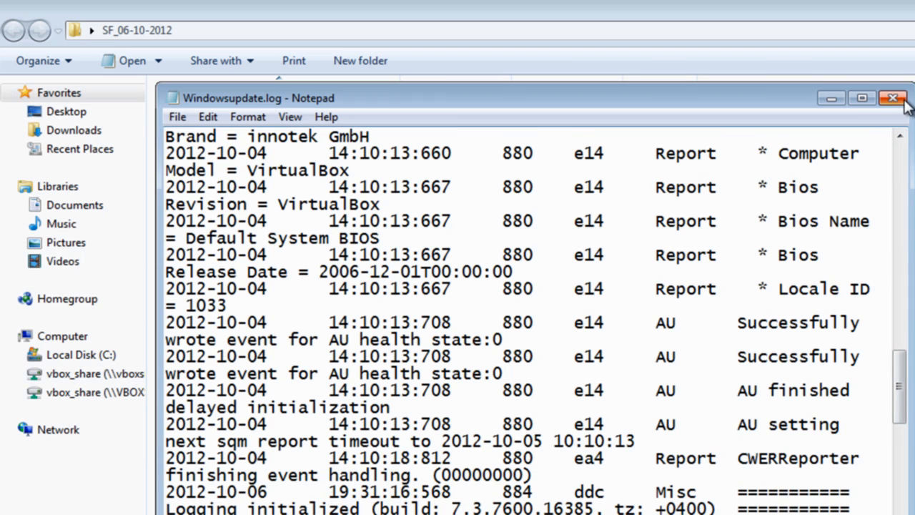
{"action": "left_click", "coordinate": [893, 98]}
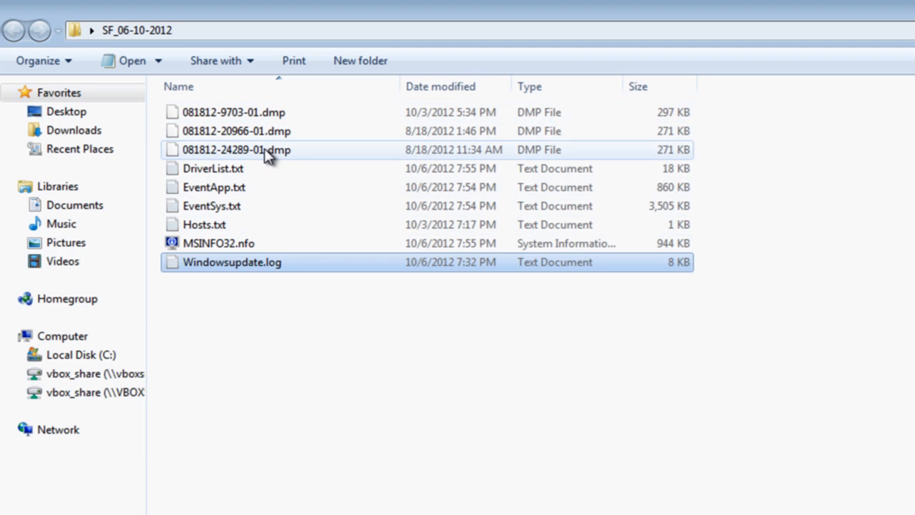
{"action": "mouse_move", "coordinate": [257, 120]}
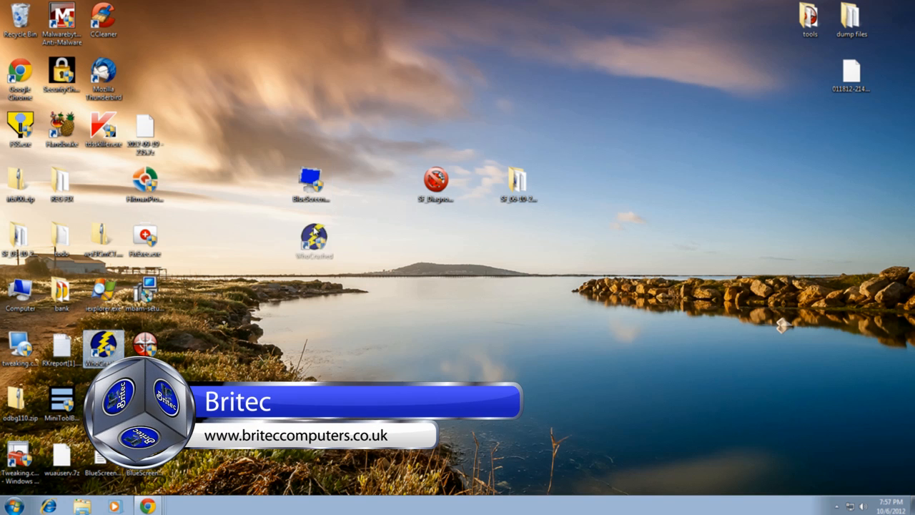
- Move the WhoCrashed icon beside BlueScreenView and the minidump toward the desktop centre
{"action": "left_click_drag", "start_coordinate": [315, 240], "coordinate": [353, 184]}
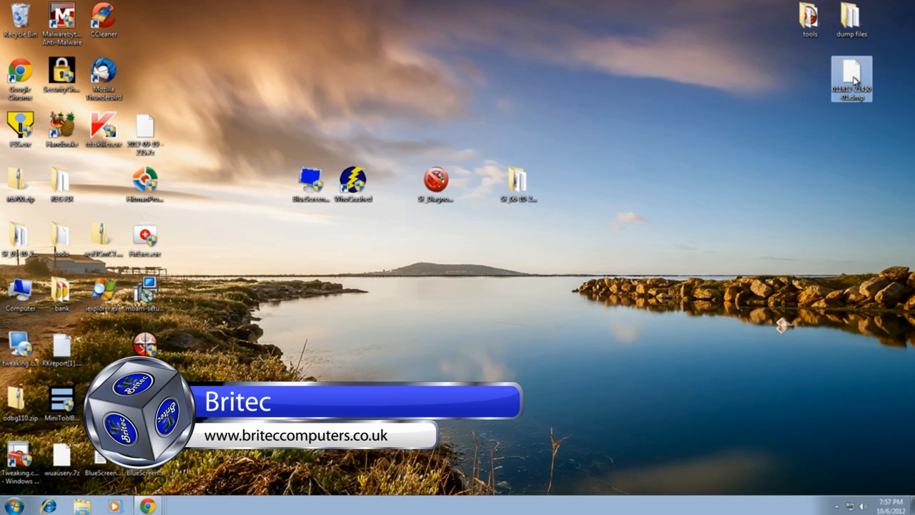
{"action": "left_click_drag", "start_coordinate": [851, 77], "coordinate": [394, 133]}
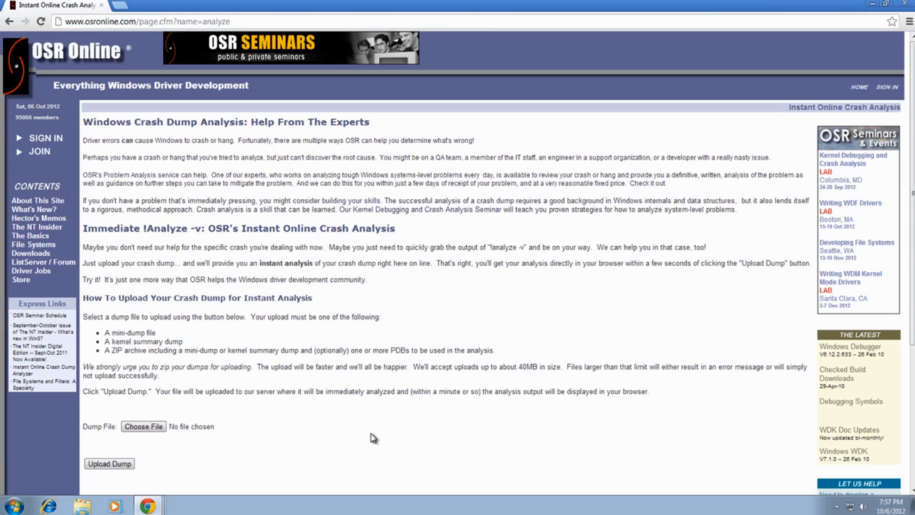
{"action": "scroll", "scroll_direction": "down", "scroll_amount": 3}
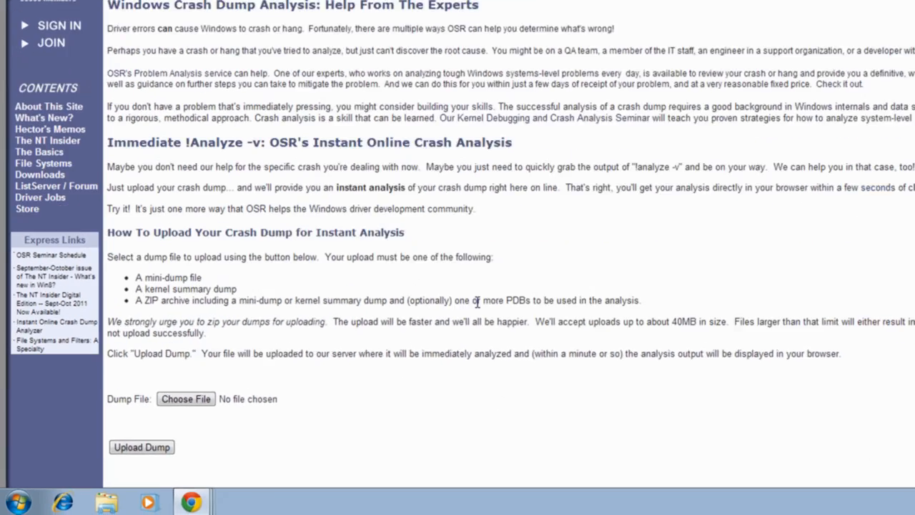
{"action": "scroll", "scroll_direction": "down", "scroll_amount": 3}
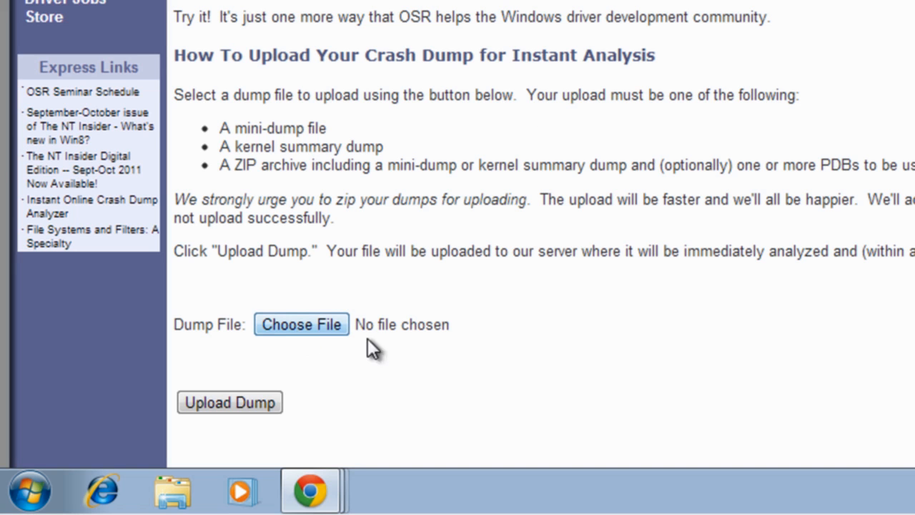
{"action": "left_click", "coordinate": [301, 324]}
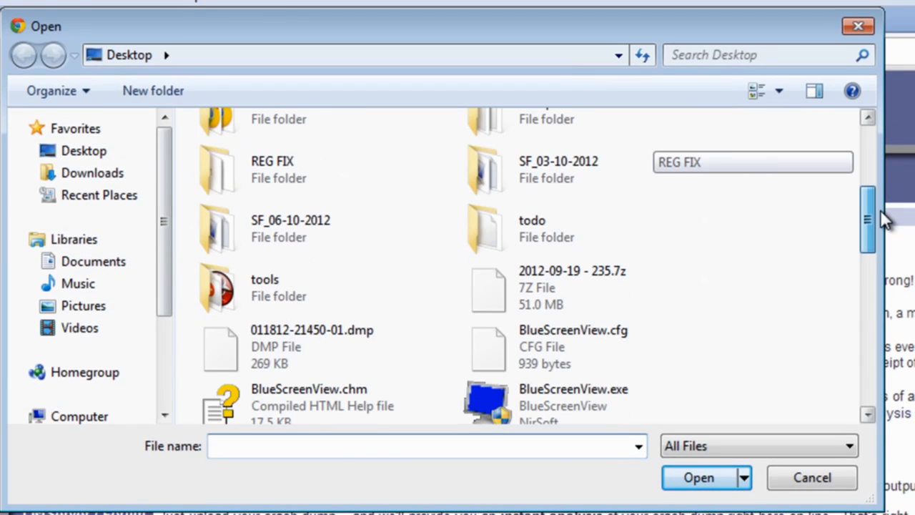
{"action": "mouse_move", "coordinate": [357, 350]}
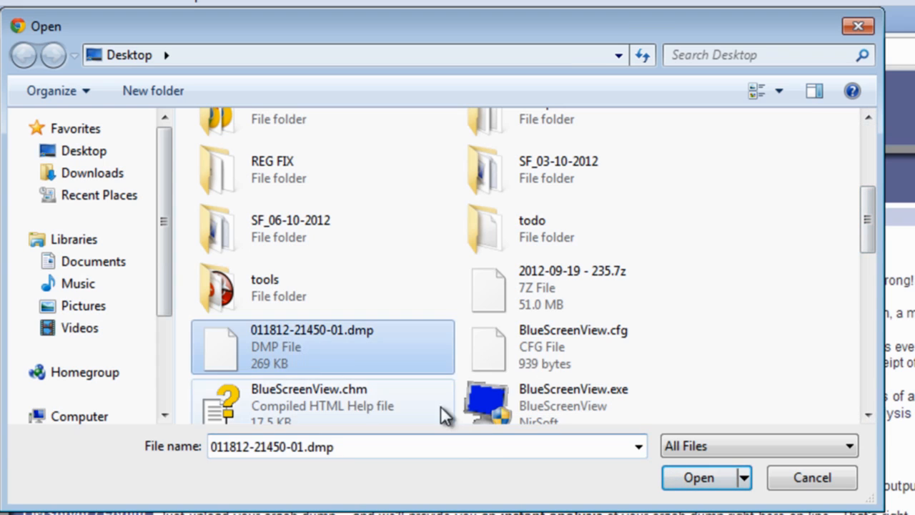
{"action": "mouse_move", "coordinate": [261, 344]}
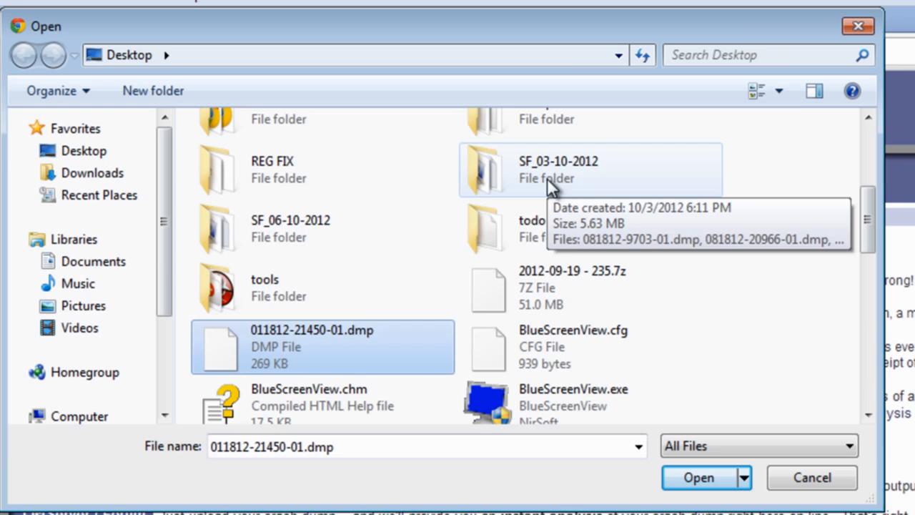
{"action": "double_click", "coordinate": [558, 169]}
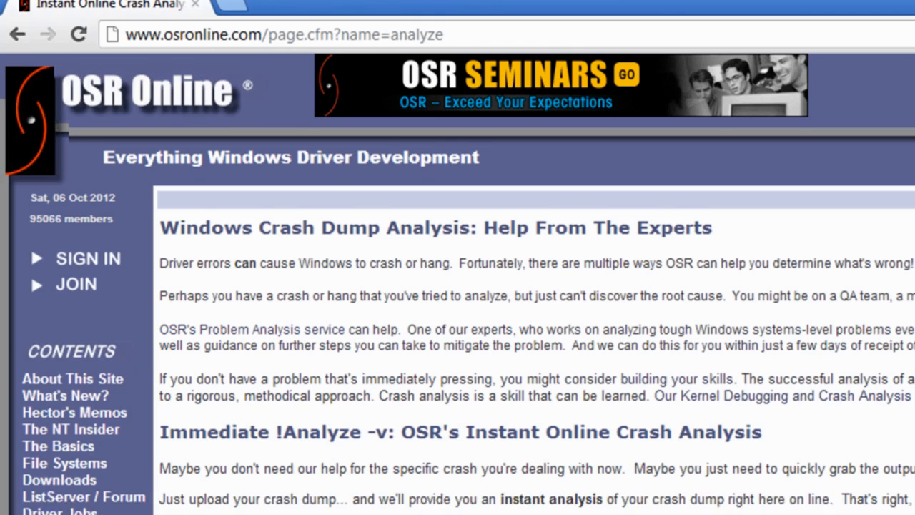
{"action": "scroll", "scroll_direction": "down", "scroll_amount": 3}
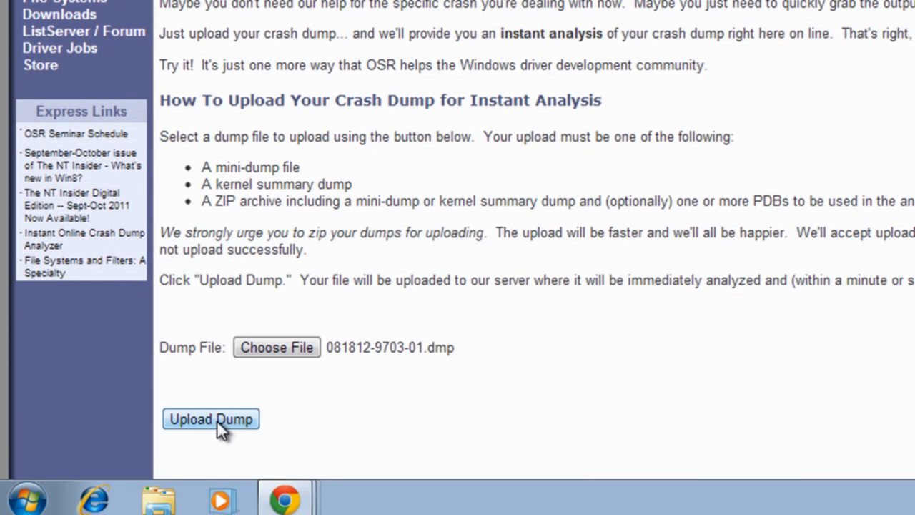
{"action": "left_click", "coordinate": [211, 419]}
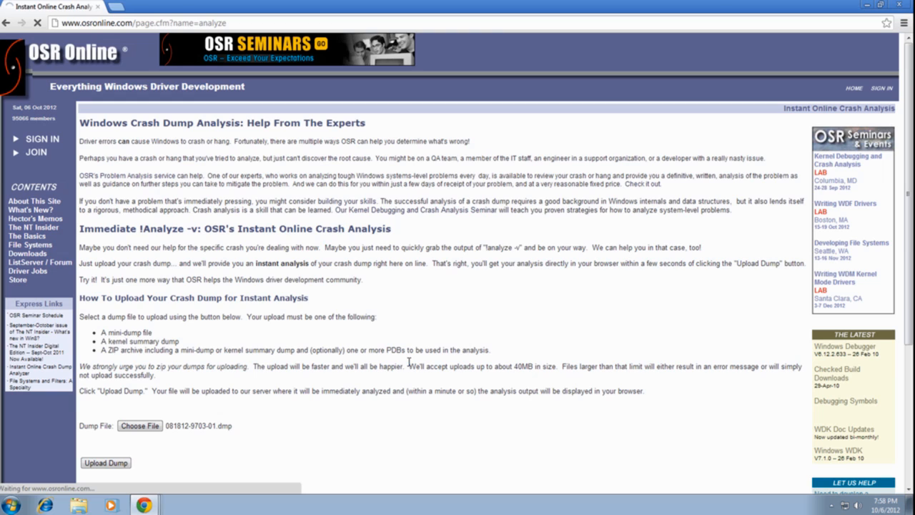
{"action": "mouse_move", "coordinate": [275, 227]}
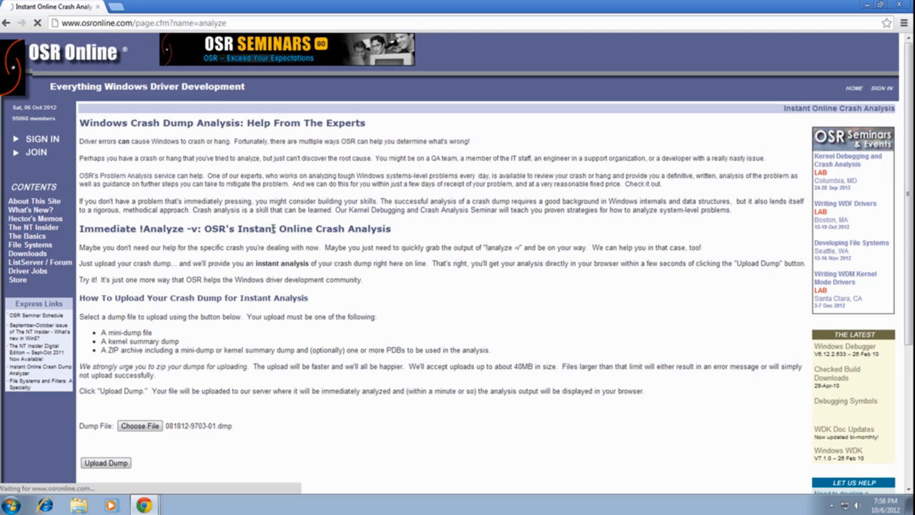
- Scroll the CLOCK_WATCHDOG_TIMEOUT results and open its MSDN reference page
{"action": "left_click", "coordinate": [105, 462]}
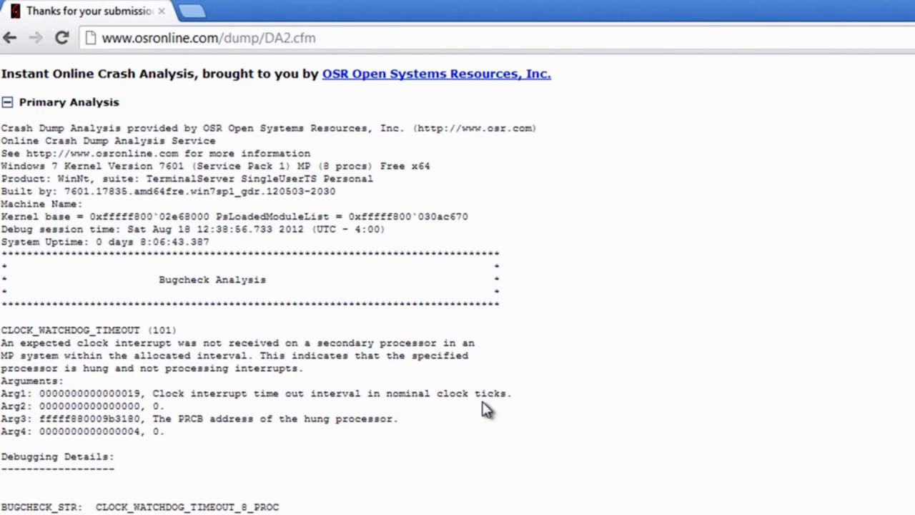
{"action": "mouse_move", "coordinate": [229, 334]}
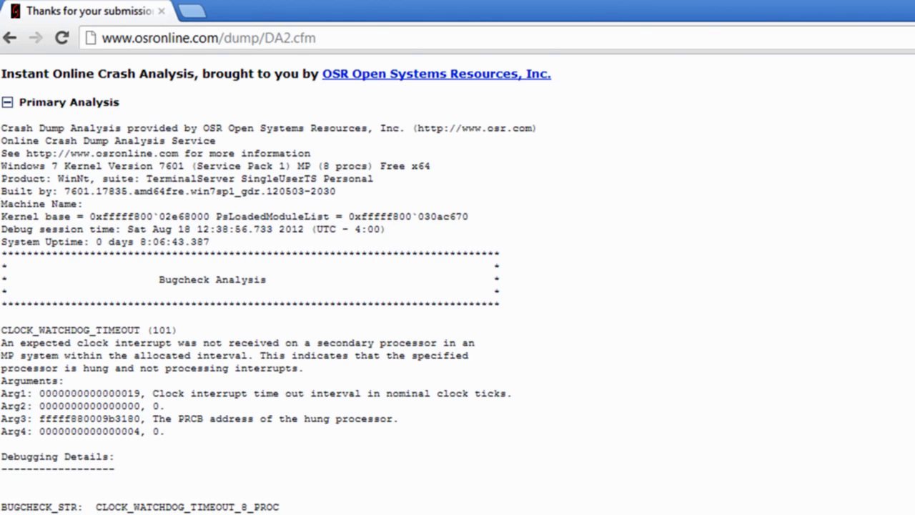
{"action": "scroll", "scroll_direction": "down", "scroll_amount": 3}
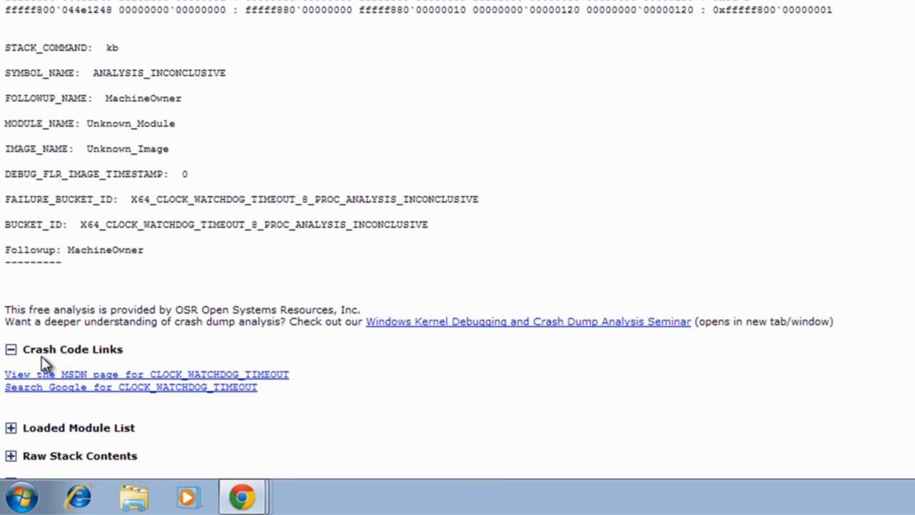
{"action": "mouse_move", "coordinate": [138, 412]}
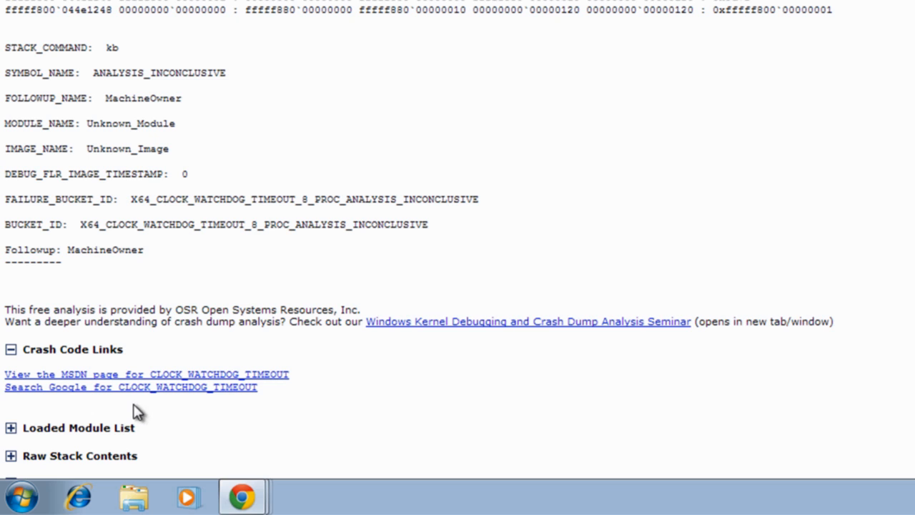
{"action": "left_click", "coordinate": [147, 374]}
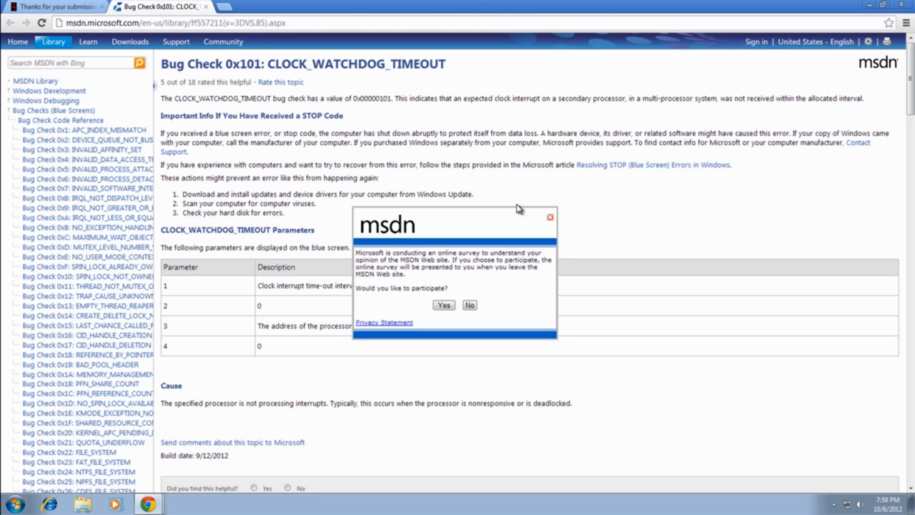
- Decline the MSDN survey and return to the OSR Online crash analysis results
{"action": "left_click", "coordinate": [550, 217]}
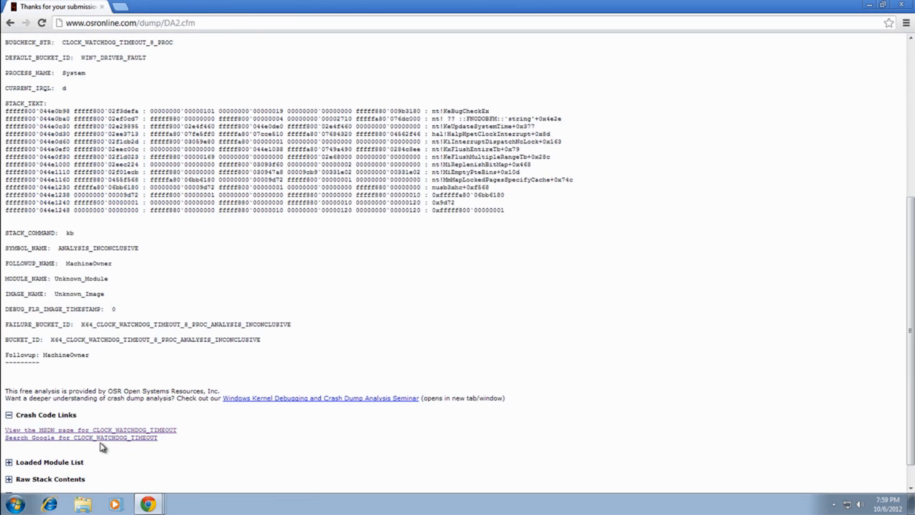
{"action": "left_click", "coordinate": [81, 437]}
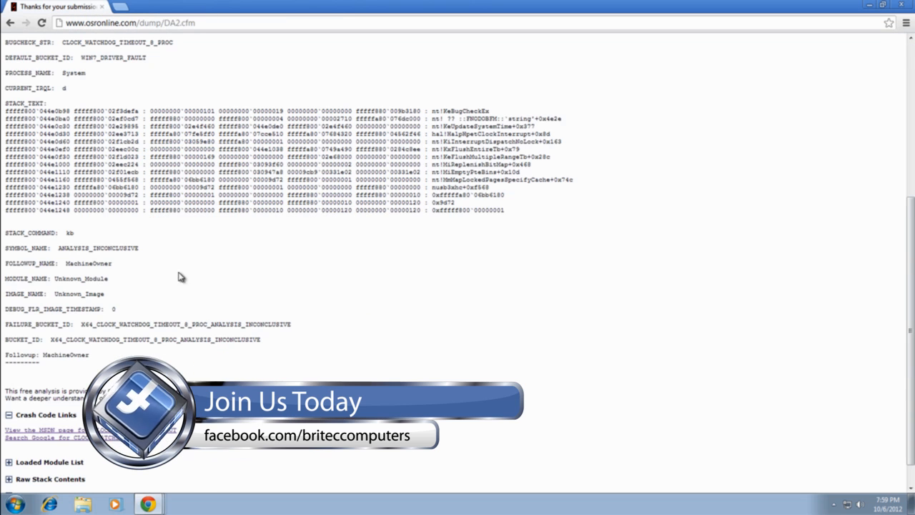
{"action": "scroll", "scroll_direction": "down", "scroll_amount": 3}
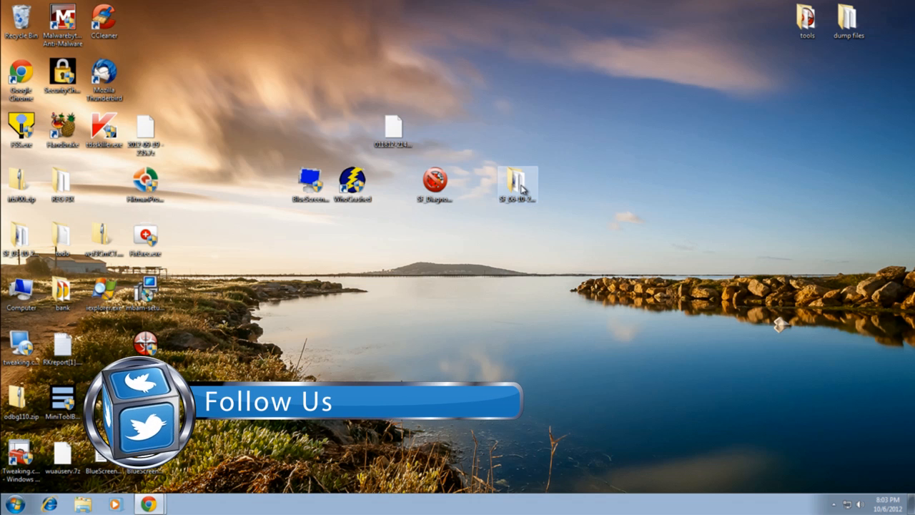
- Double-click the SF folder icon on the Windows desktop
{"action": "double_click", "coordinate": [518, 182]}
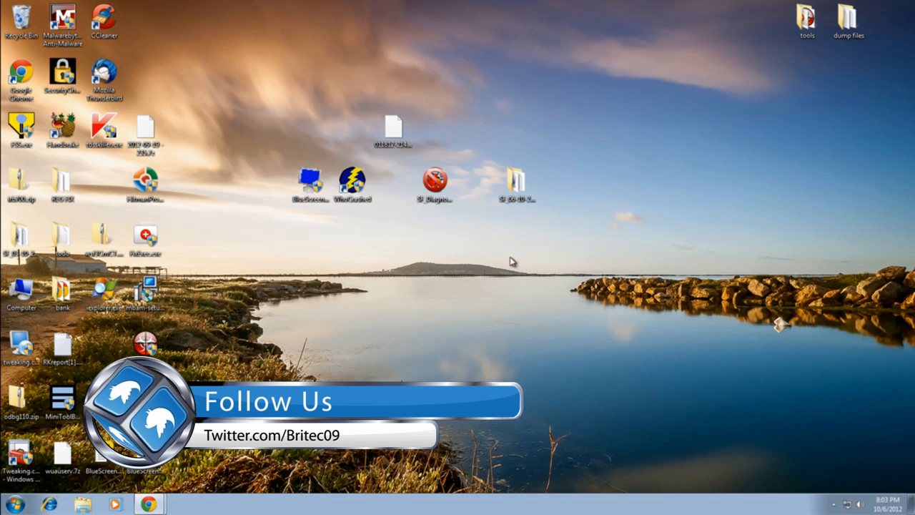
{"action": "mouse_move", "coordinate": [380, 324]}
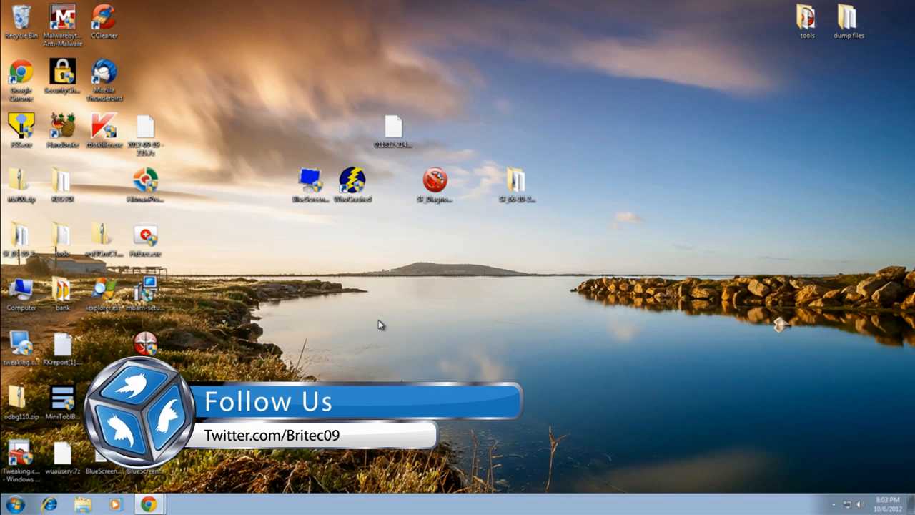